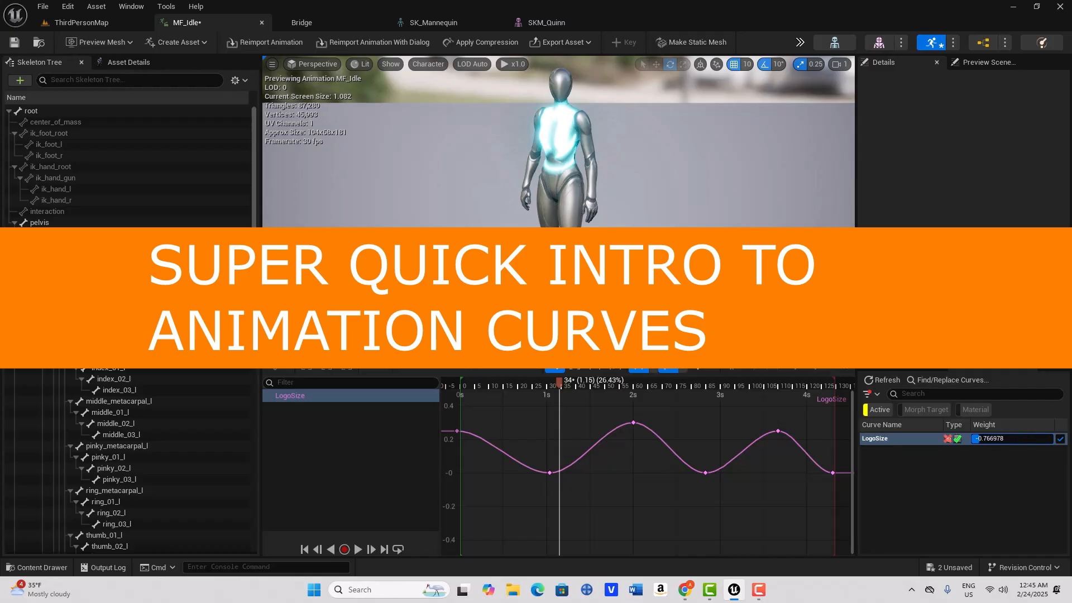
Step: Scroll through the content in the other open window
left_click(80, 22)
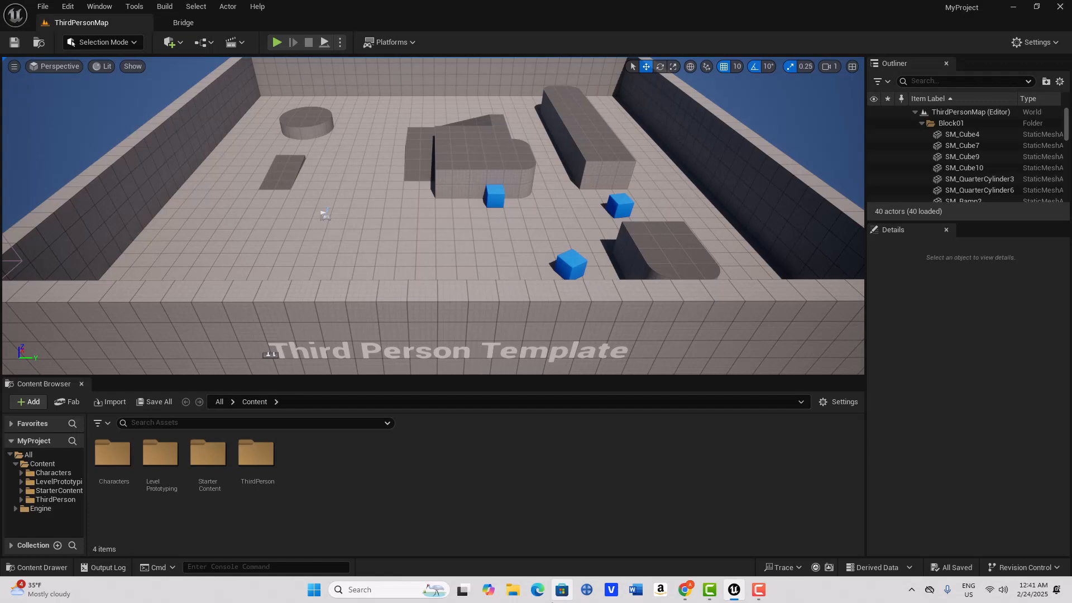
mouse_move(733, 588)
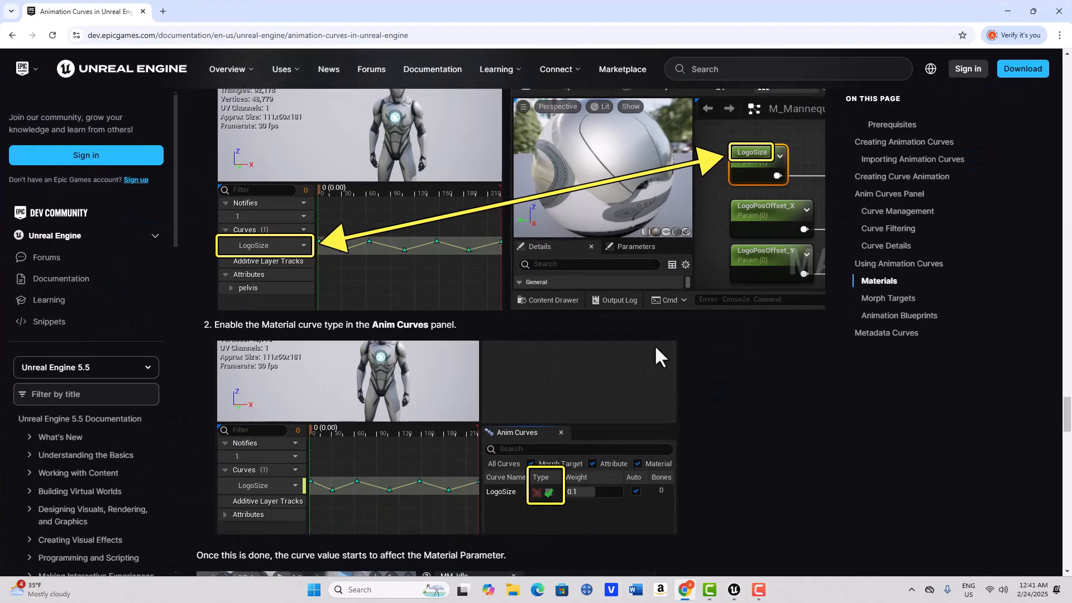
scroll("down", 3)
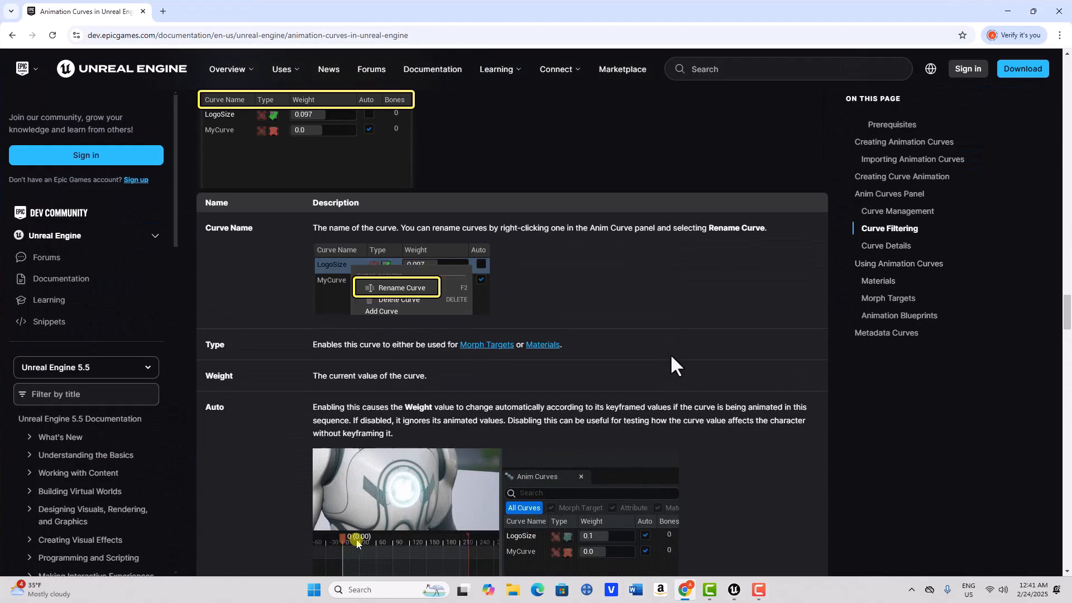
scroll("down", 3)
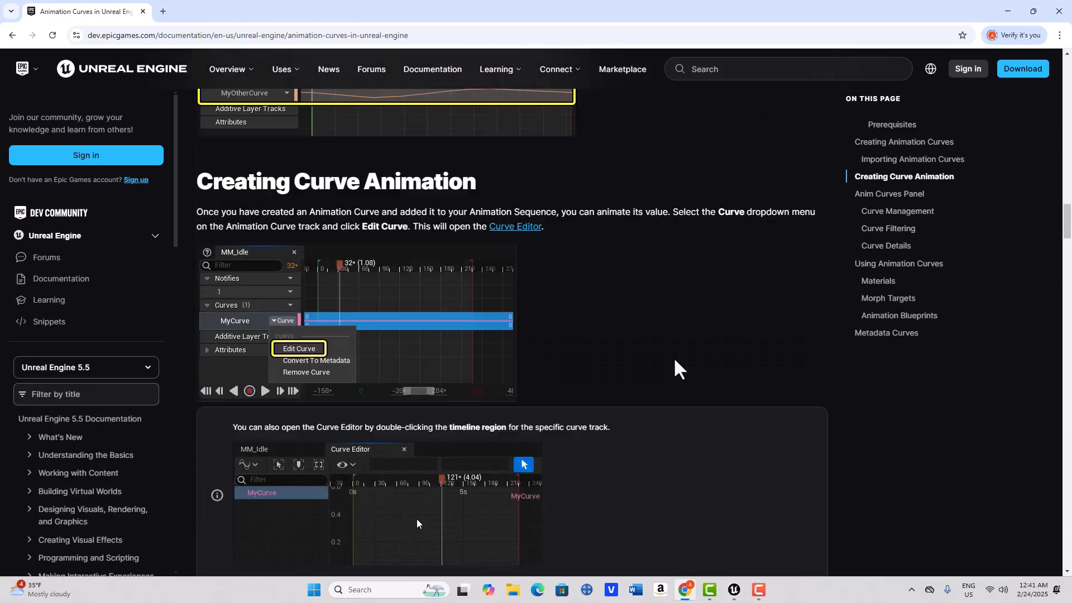
scroll("up", 3)
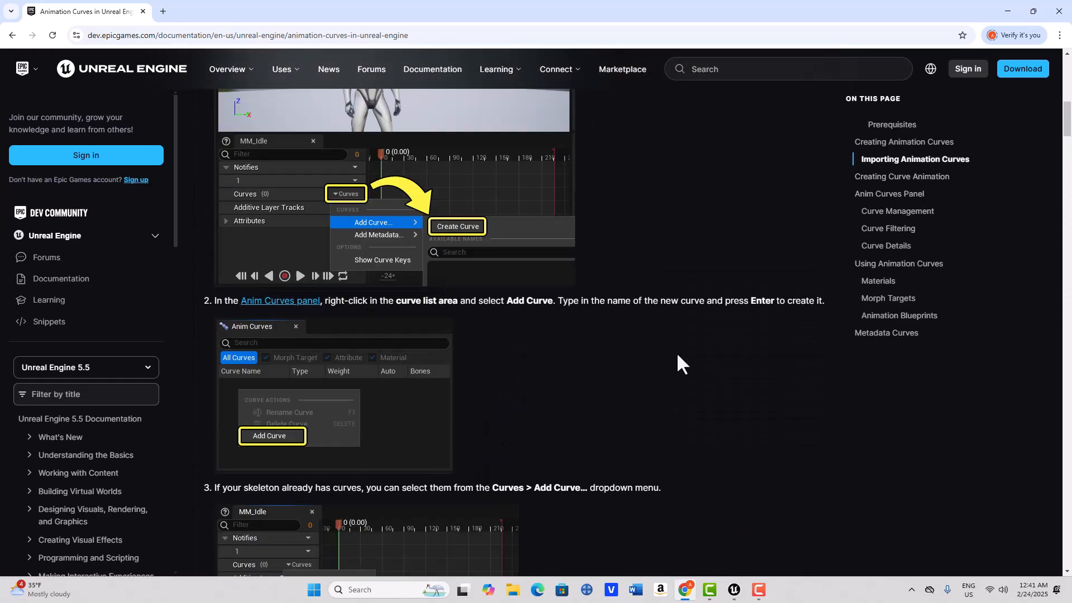
scroll("up", 3)
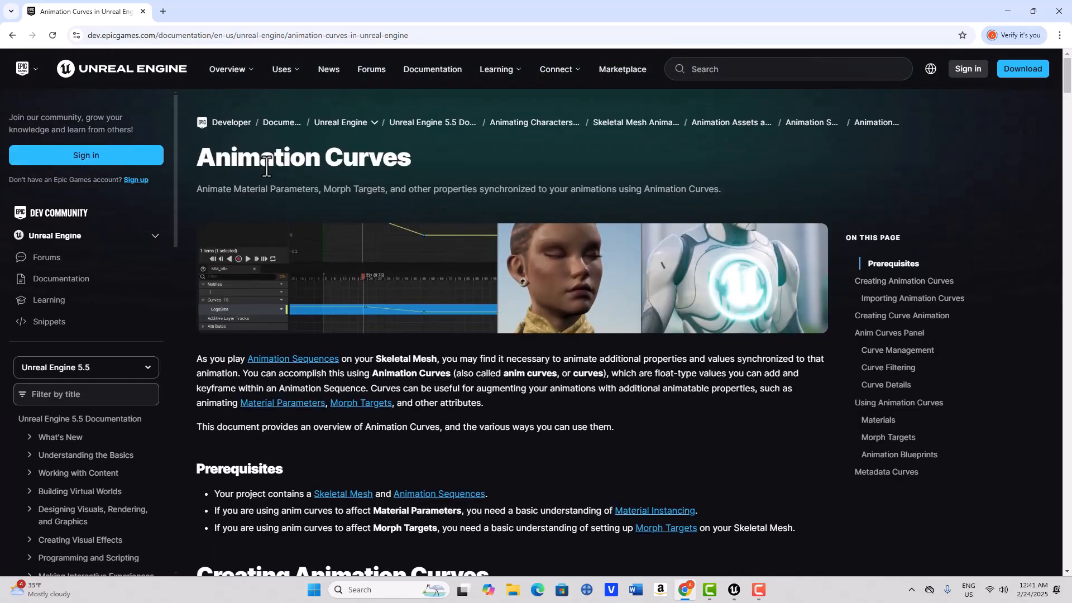
mouse_move(909, 282)
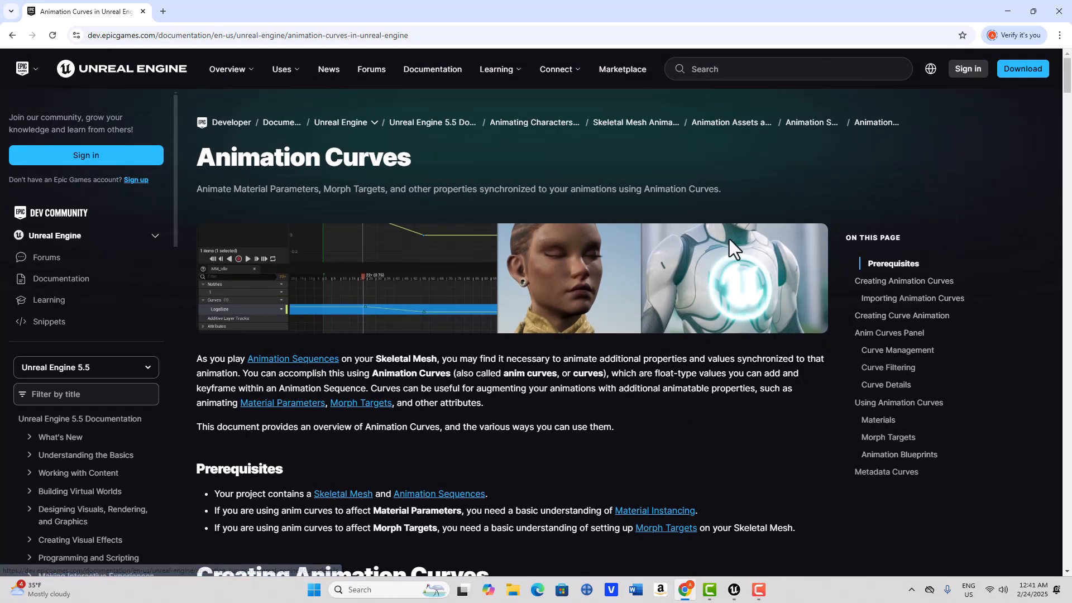
mouse_move(763, 329)
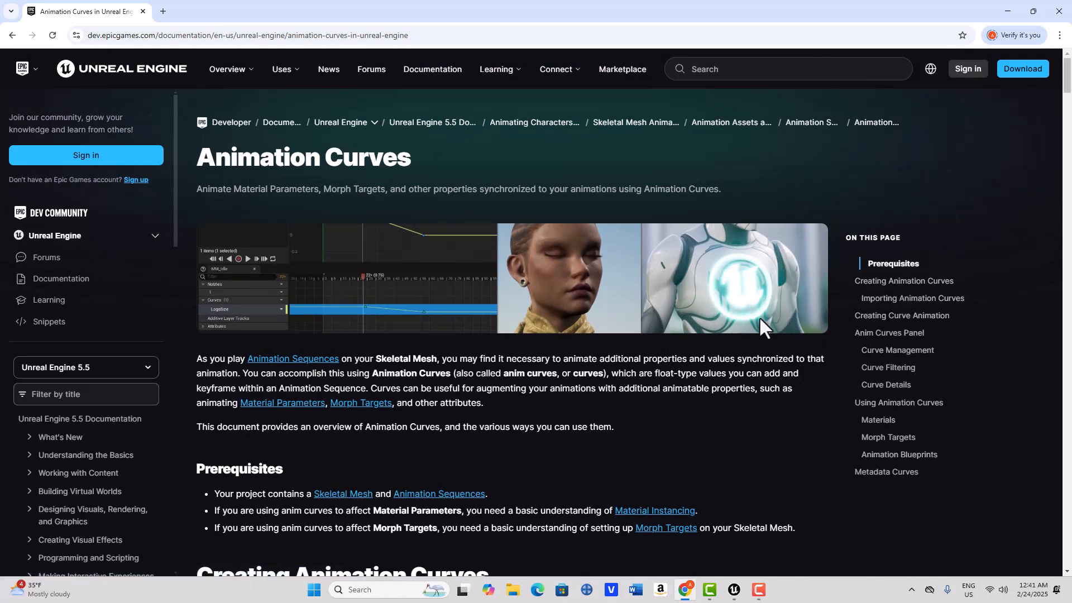
mouse_move(783, 305)
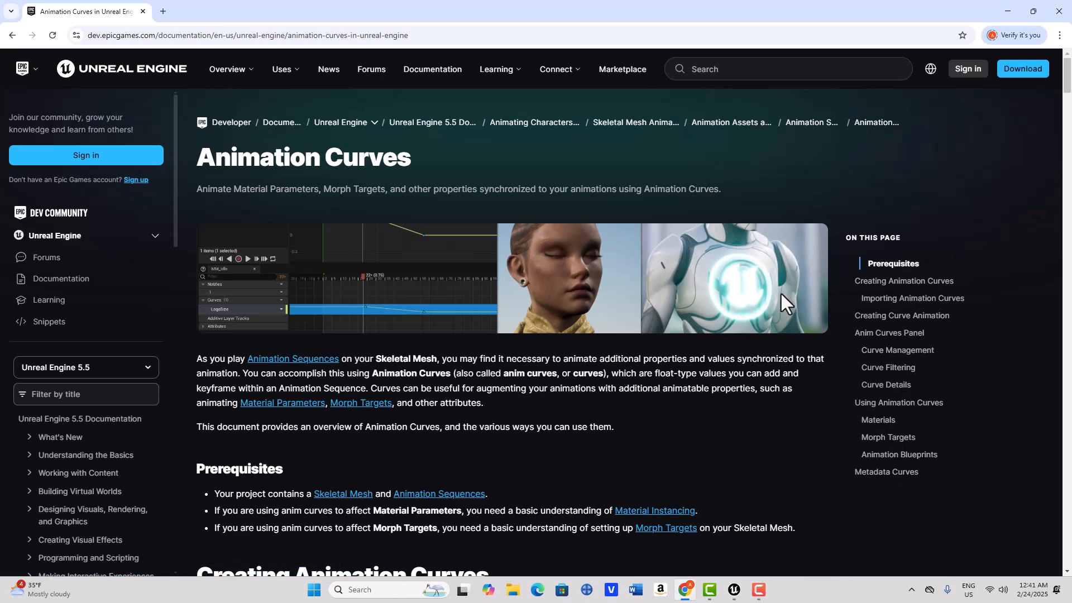
mouse_move(743, 293)
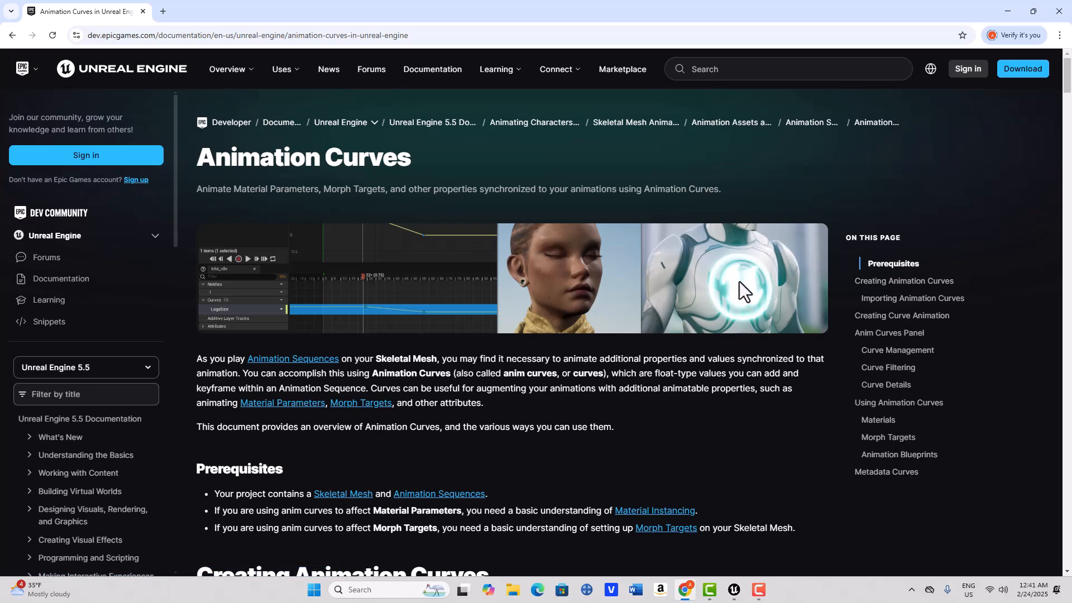
mouse_move(750, 315)
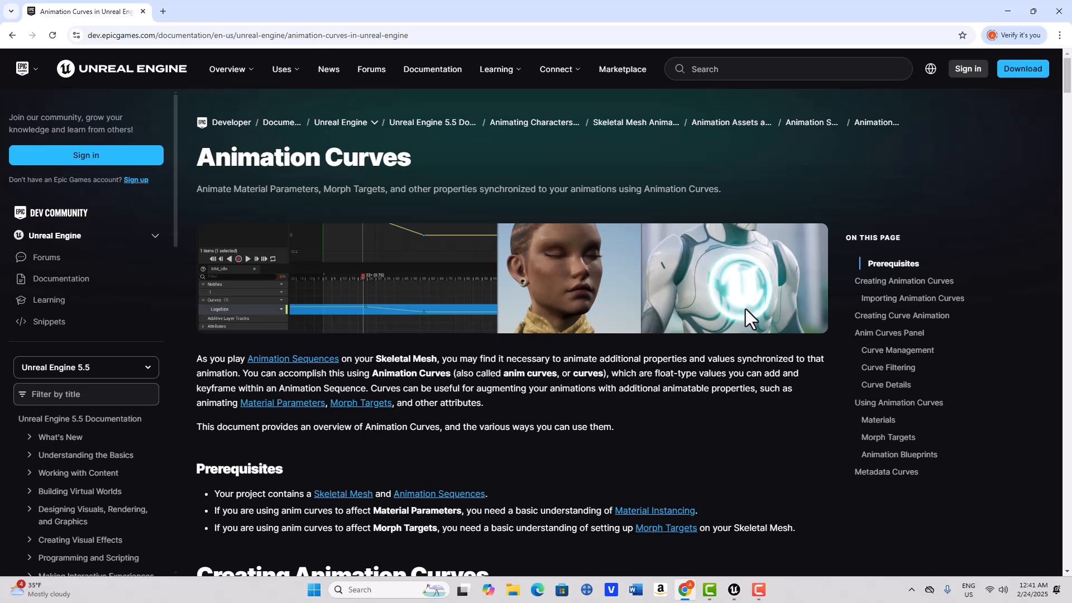
scroll("down", 3)
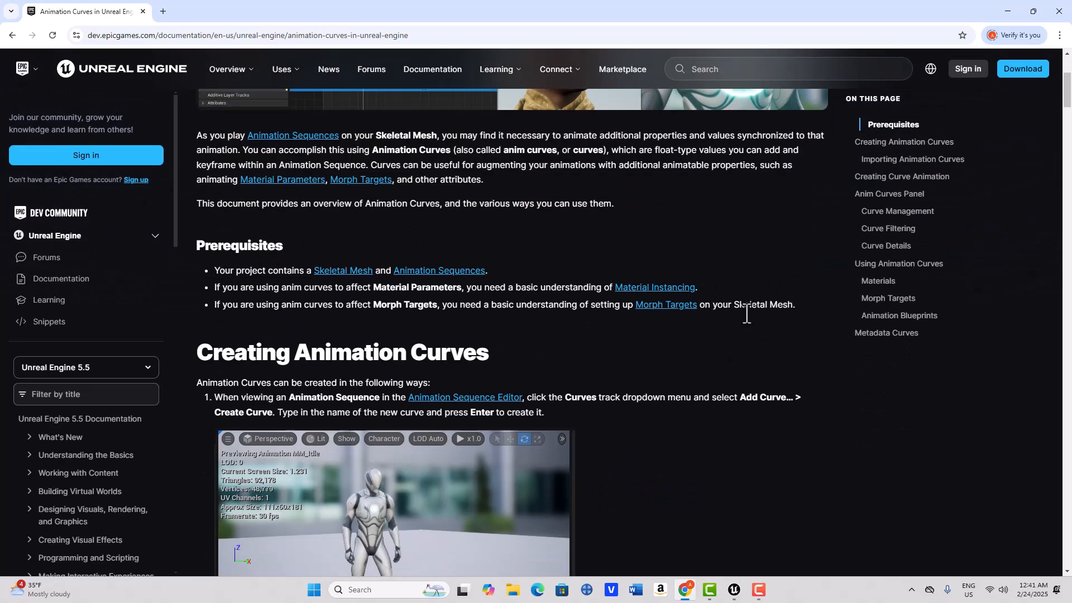
scroll("down", 3)
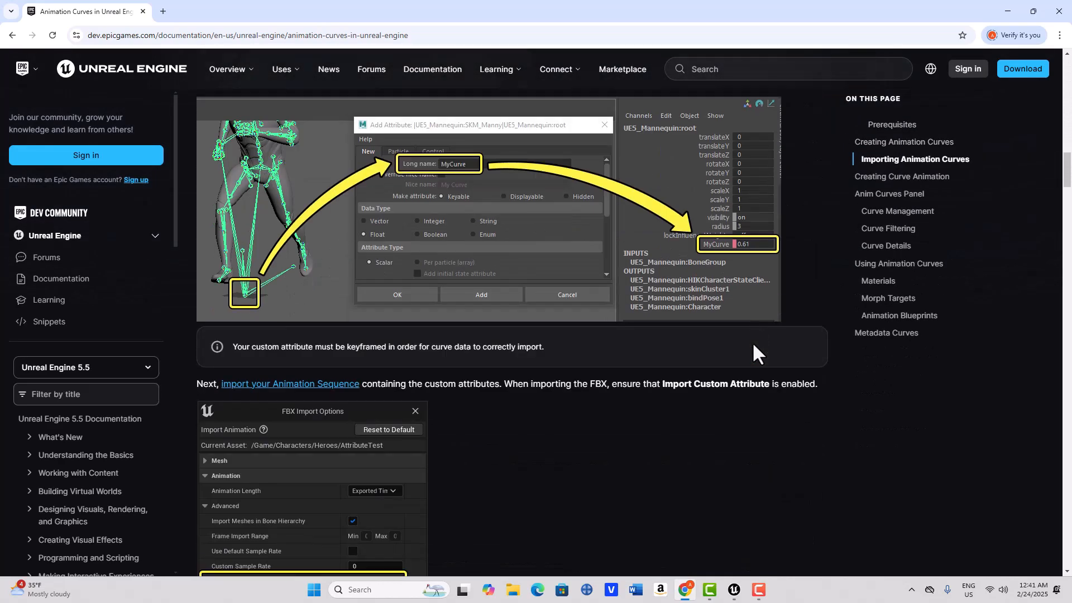
scroll("down", 3)
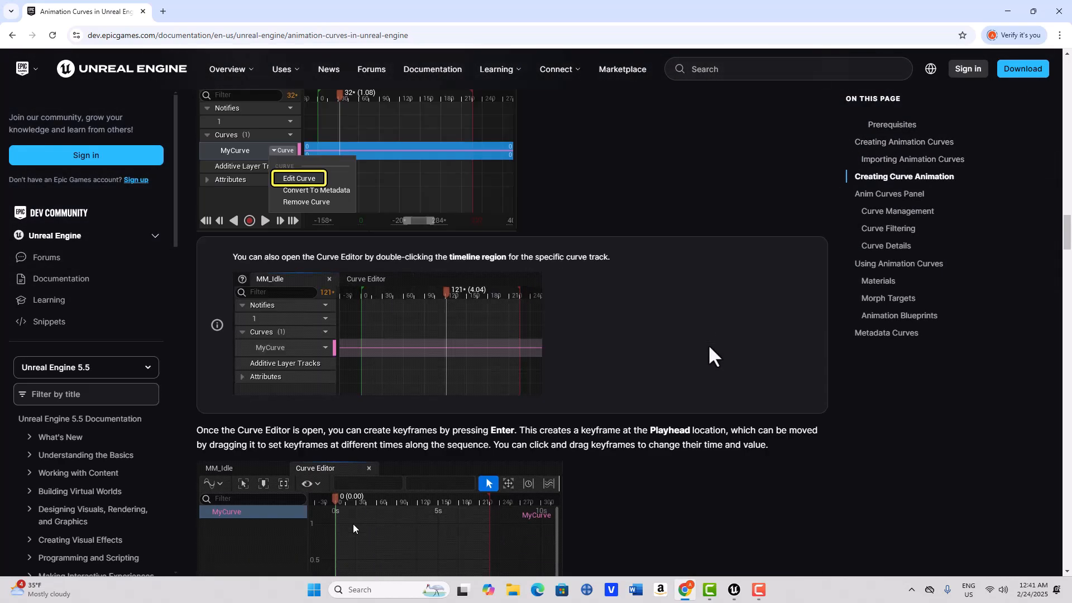
scroll("down", 3)
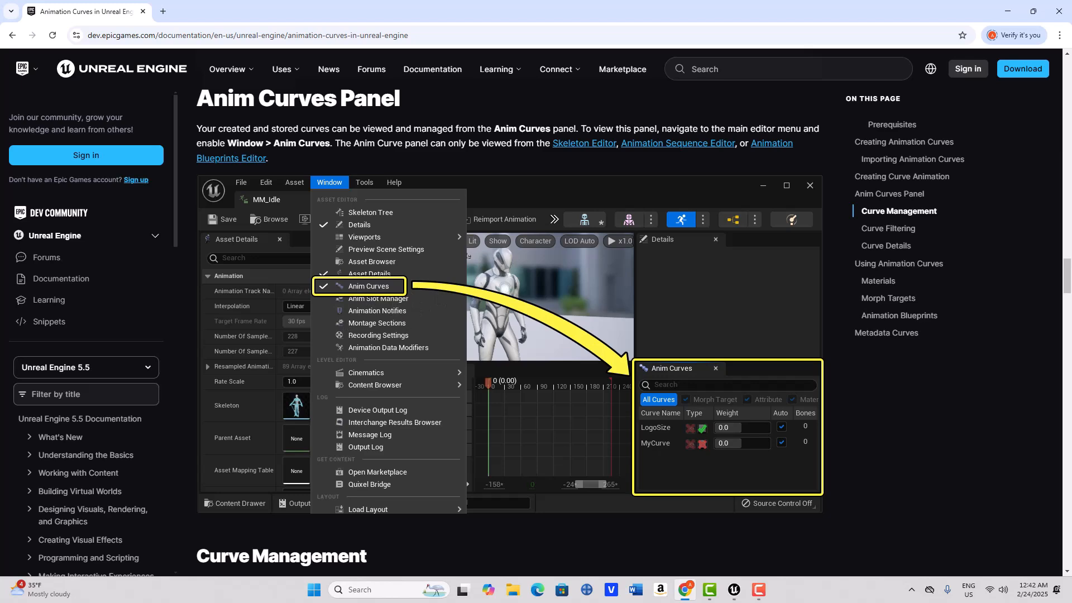
Step: Back in Unreal, browse to Content > Characters > Mannequins > Animations > Quinn
left_click(731, 594)
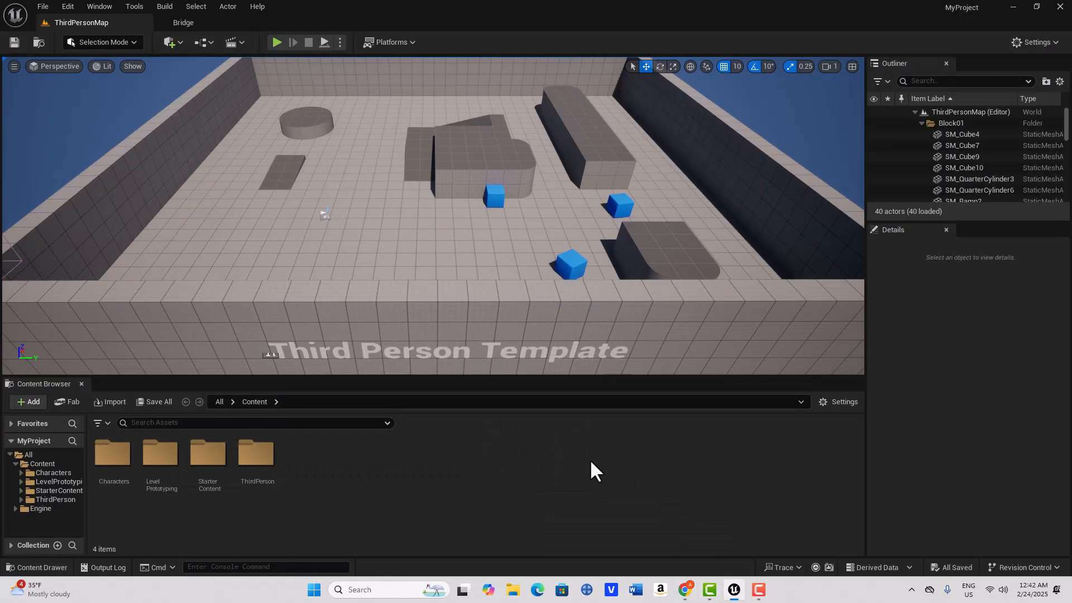
mouse_move(48, 477)
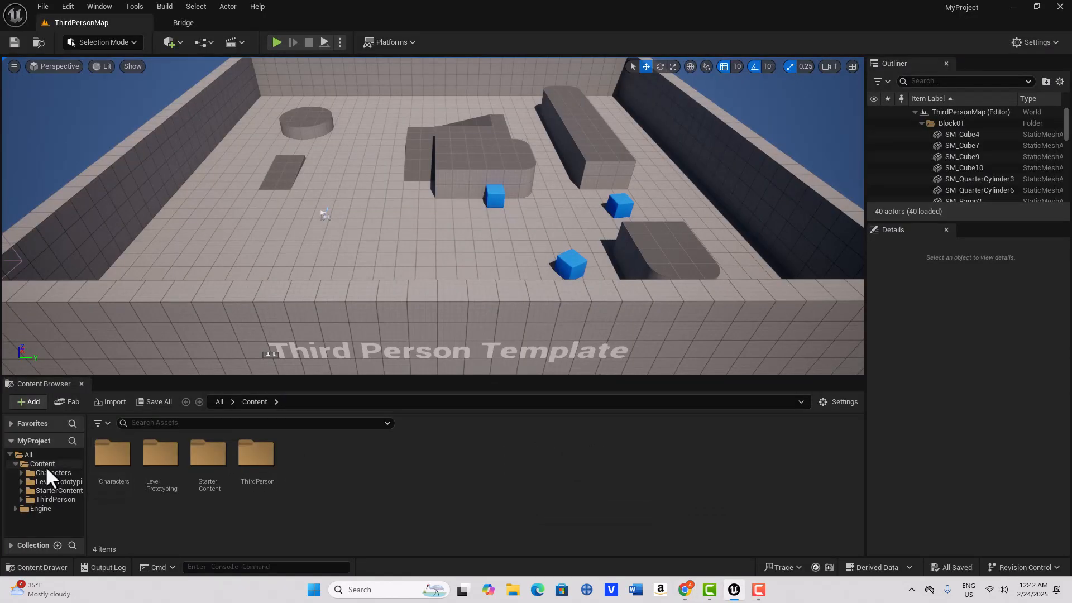
mouse_move(113, 454)
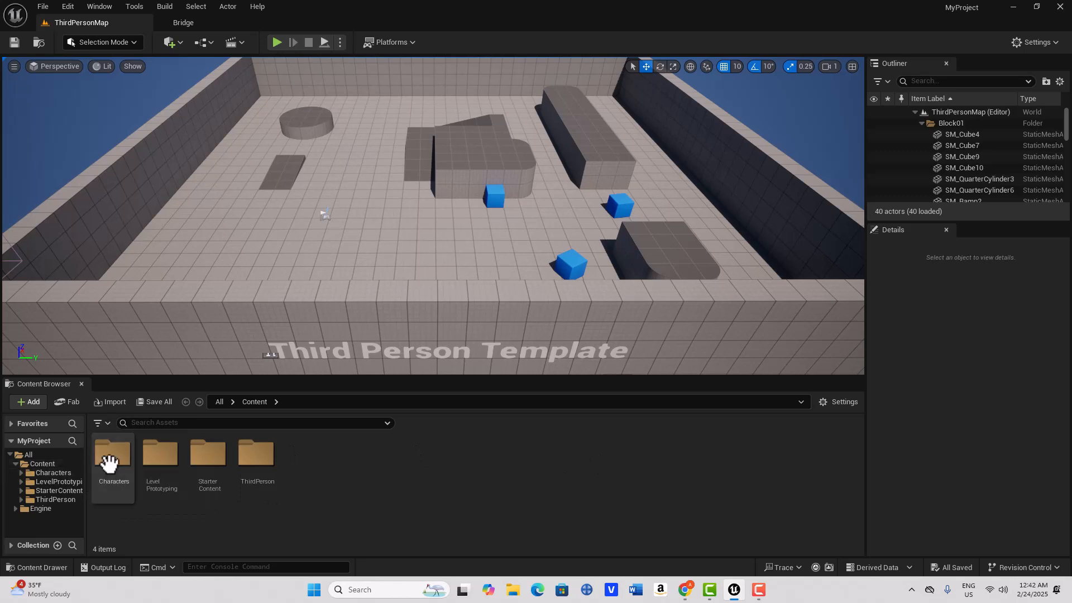
double_click(113, 457)
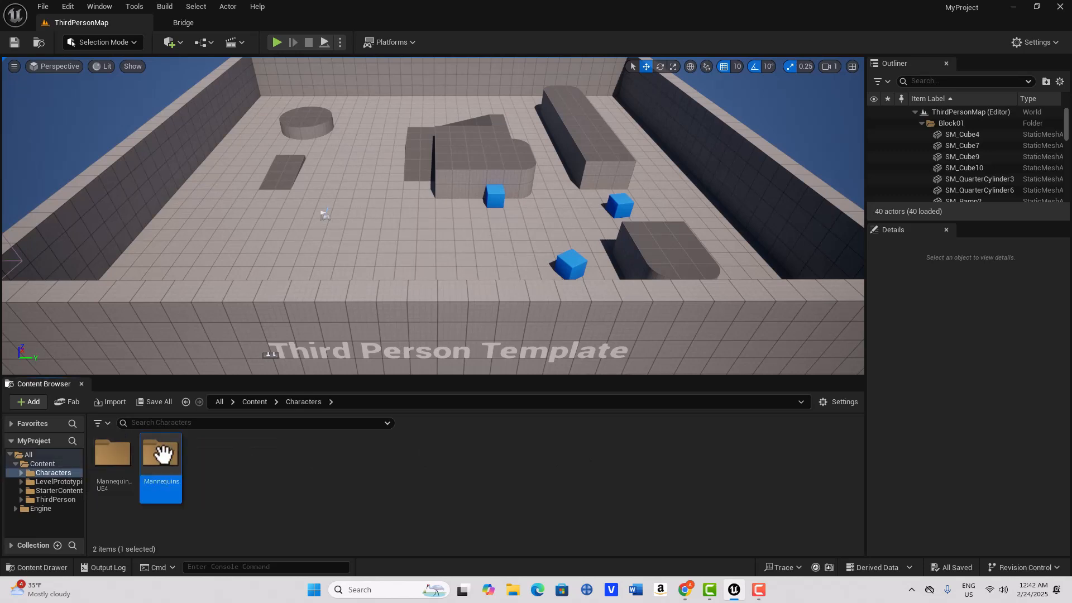
double_click(161, 455)
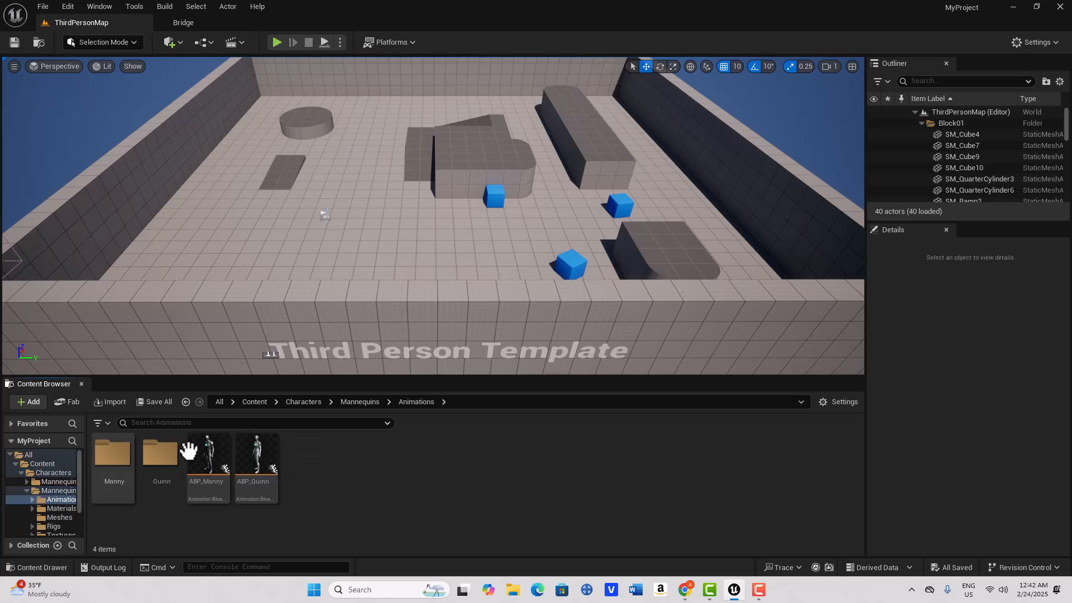
left_click(162, 454)
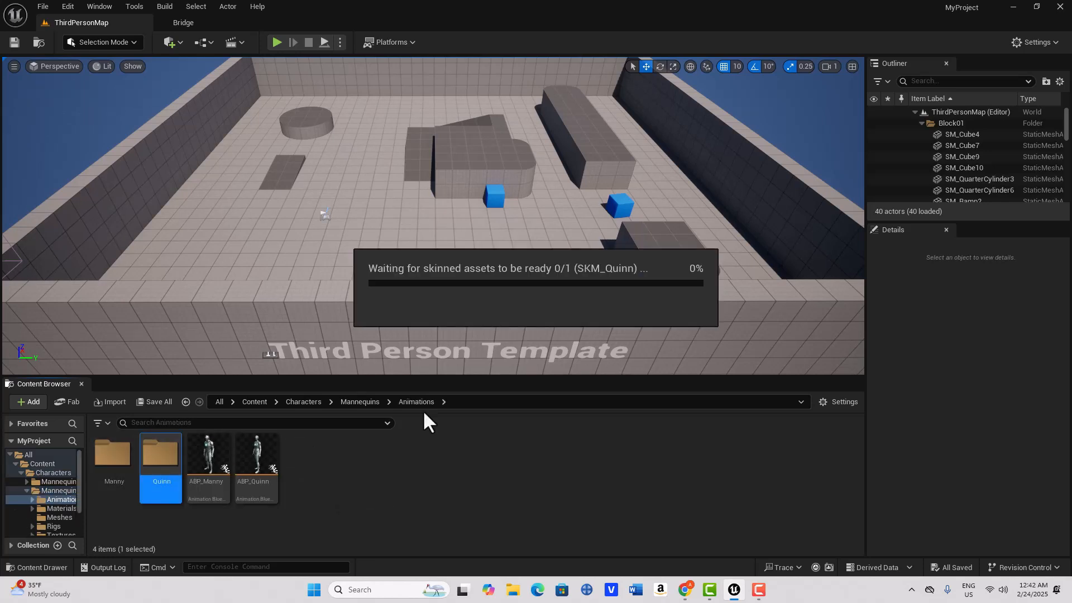
mouse_move(424, 432)
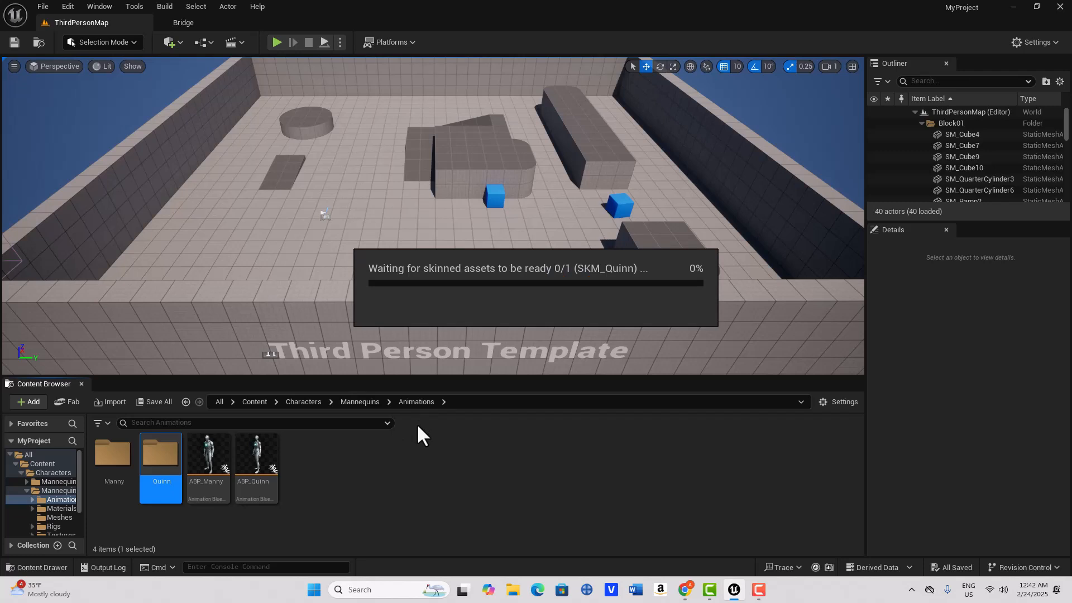
double_click(162, 454)
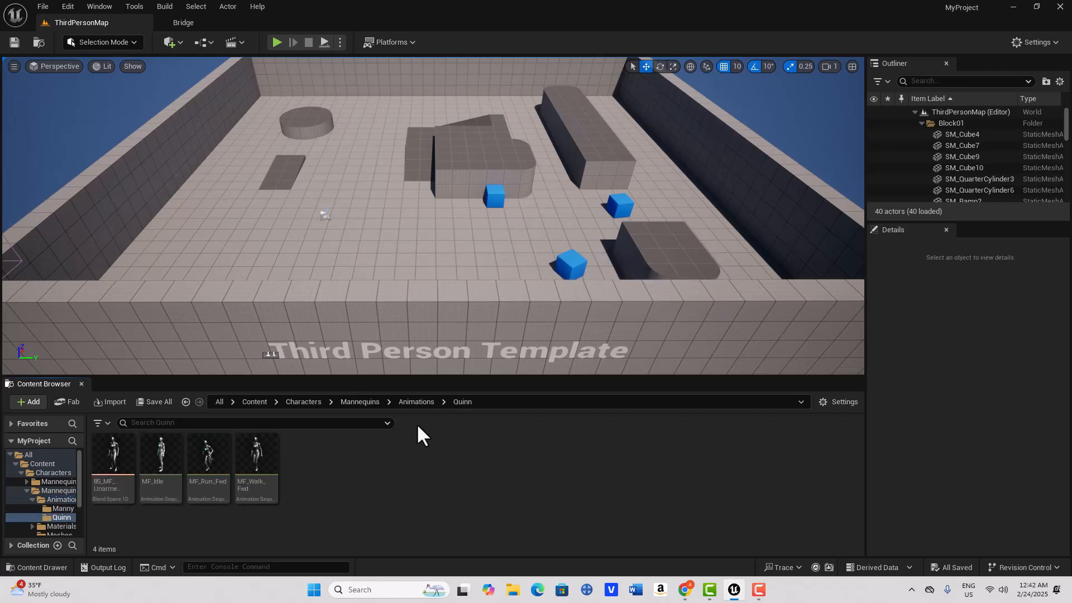
mouse_move(160, 454)
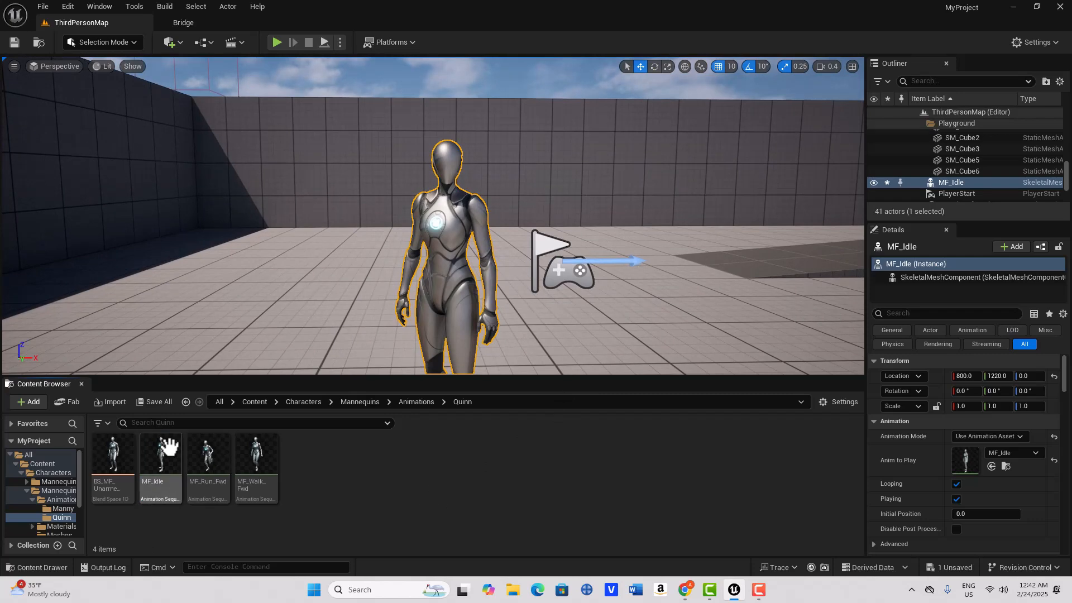
Step: Open MF_Idle along with its SKM_Quinn mesh and mannequin skeleton editors
double_click(160, 453)
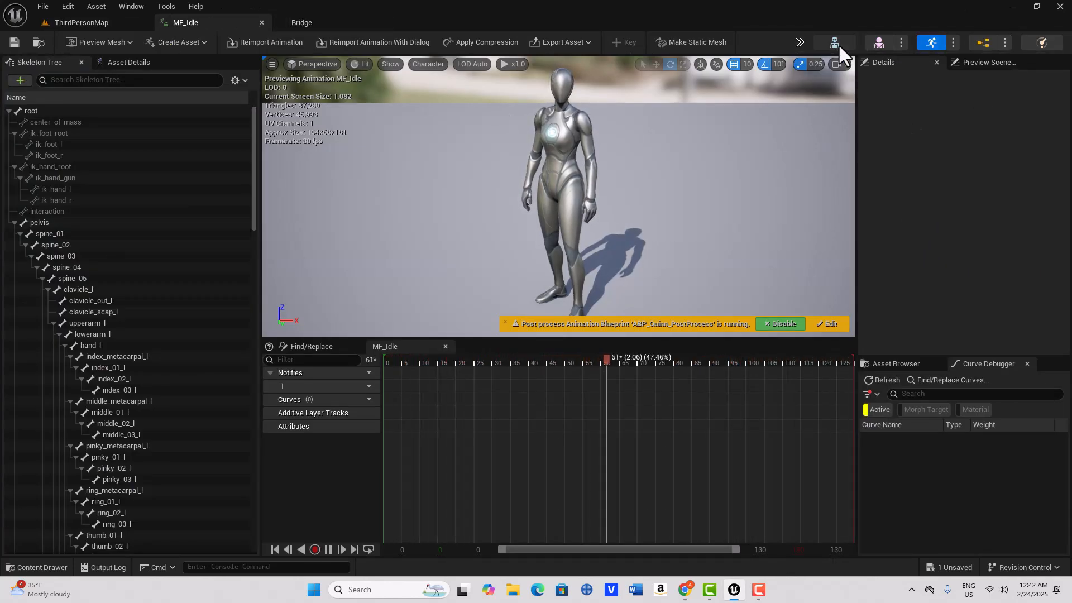
left_click(833, 43)
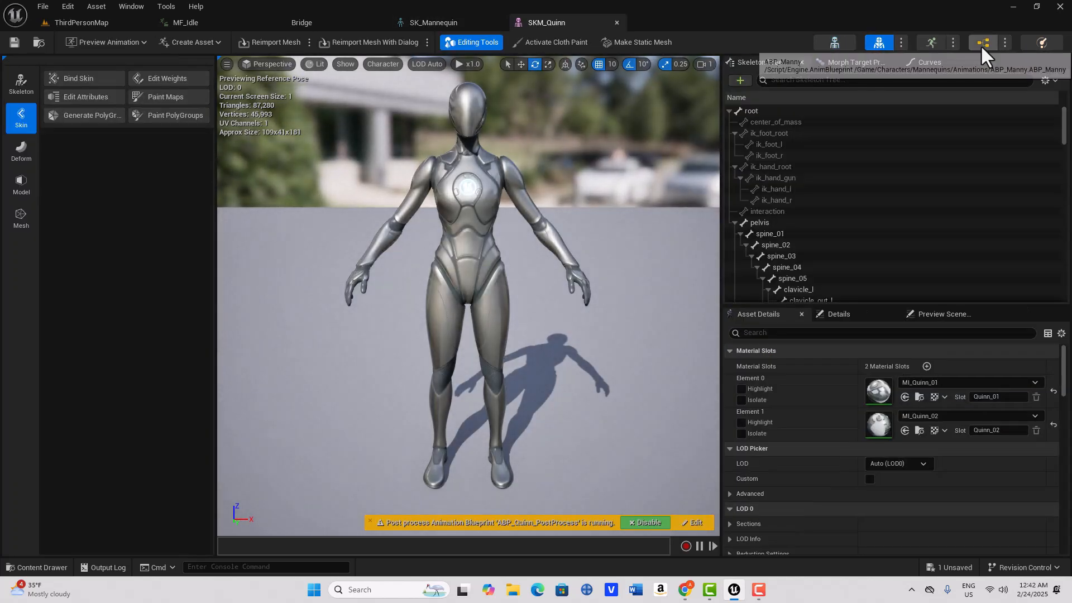
left_click(184, 22)
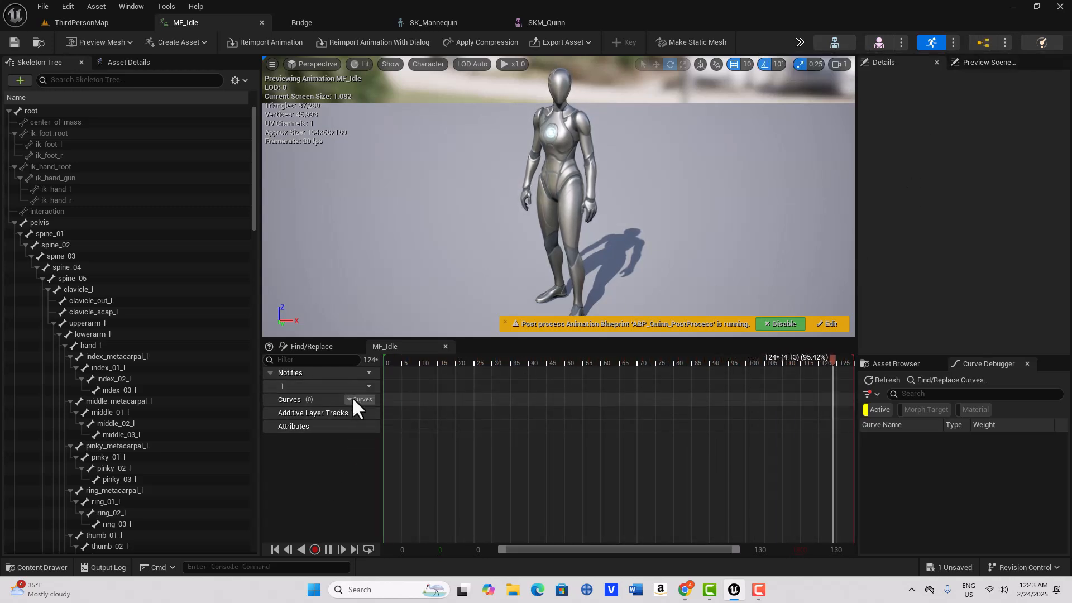
Step: Check the MF_Idle curve options without adding a curve
left_click(362, 399)
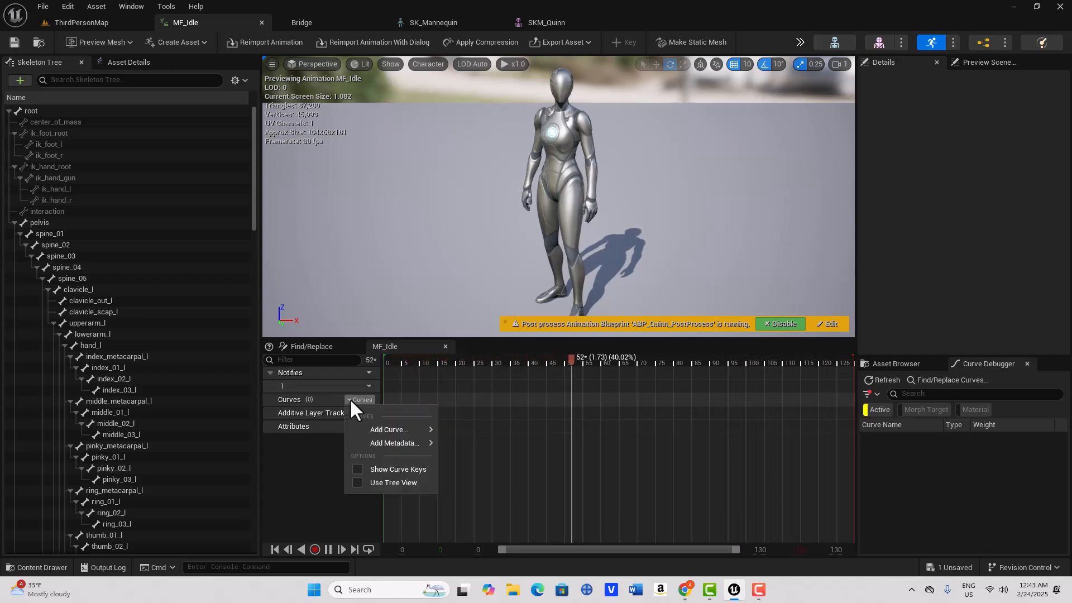
left_click(389, 429)
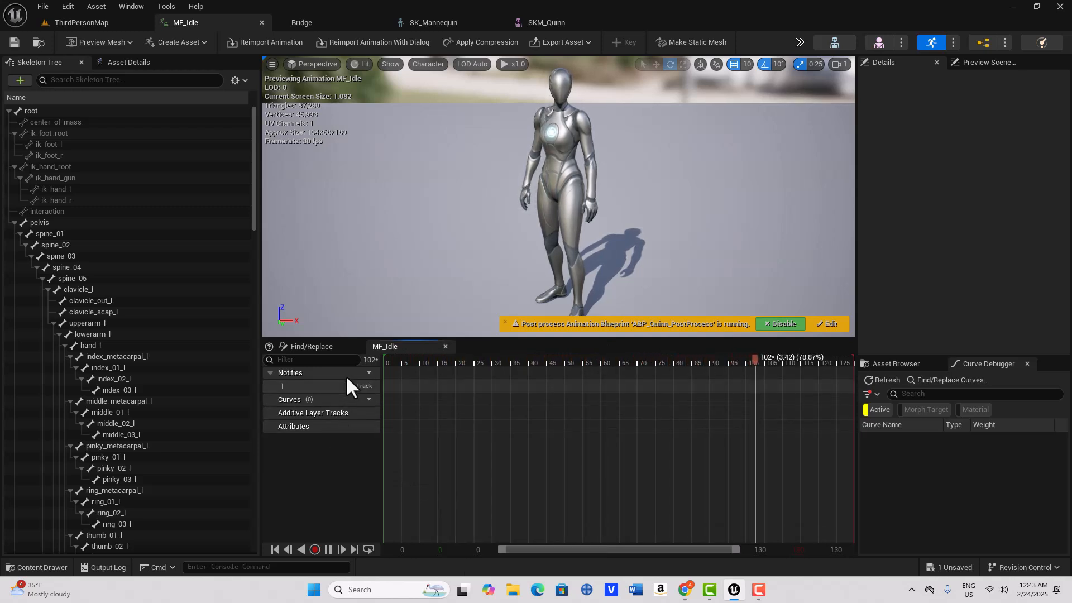
left_click(497, 362)
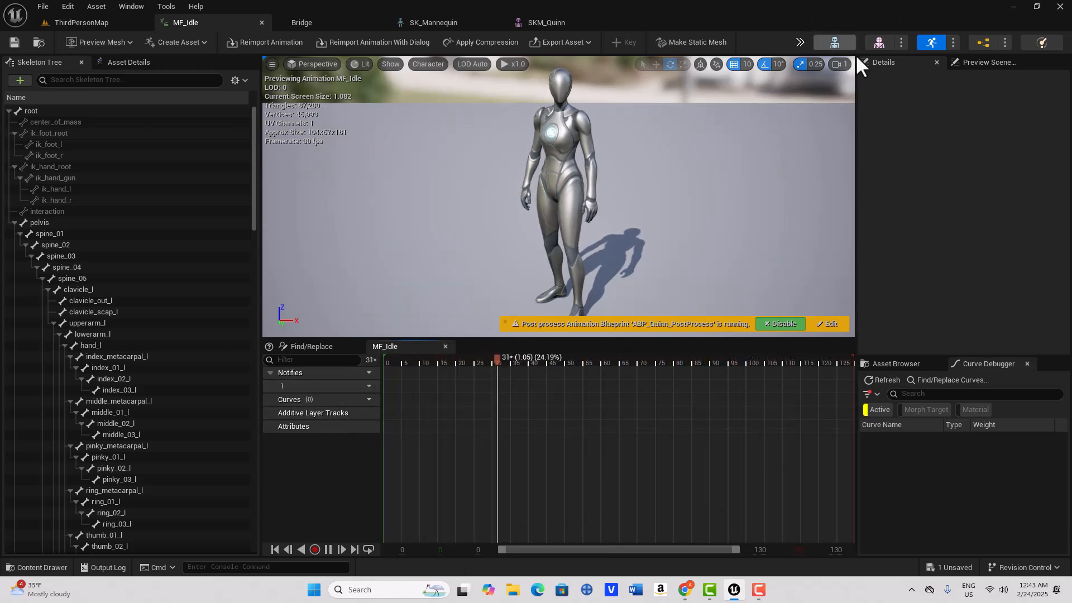
Step: Add a LogoSize curve to SK_Mannequin and flag it as a material curve
left_click(432, 22)
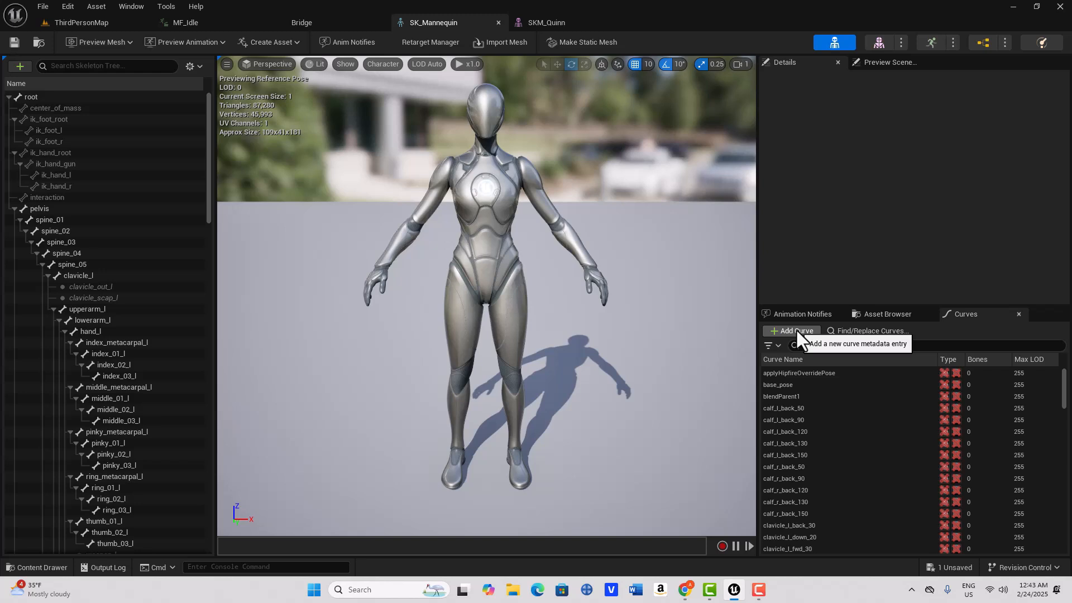
left_click(791, 330)
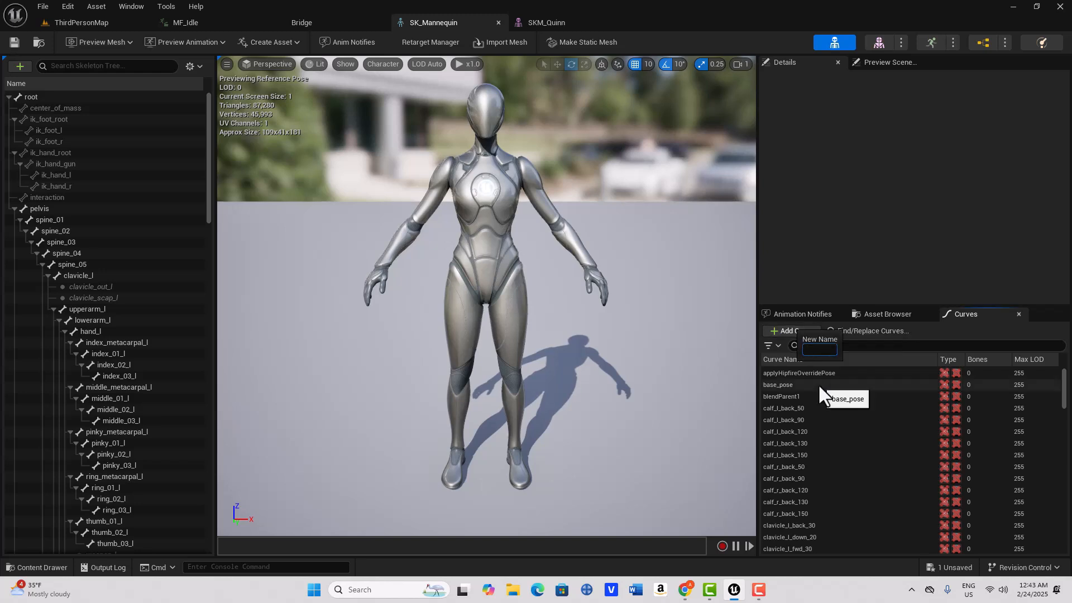
mouse_move(825, 404)
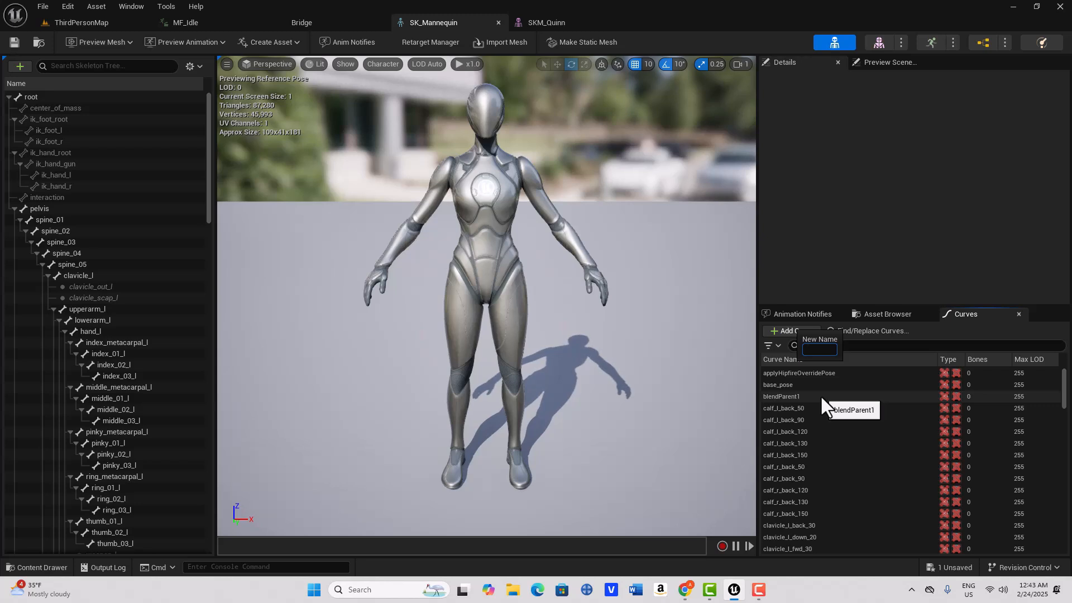
type("LogoSize")
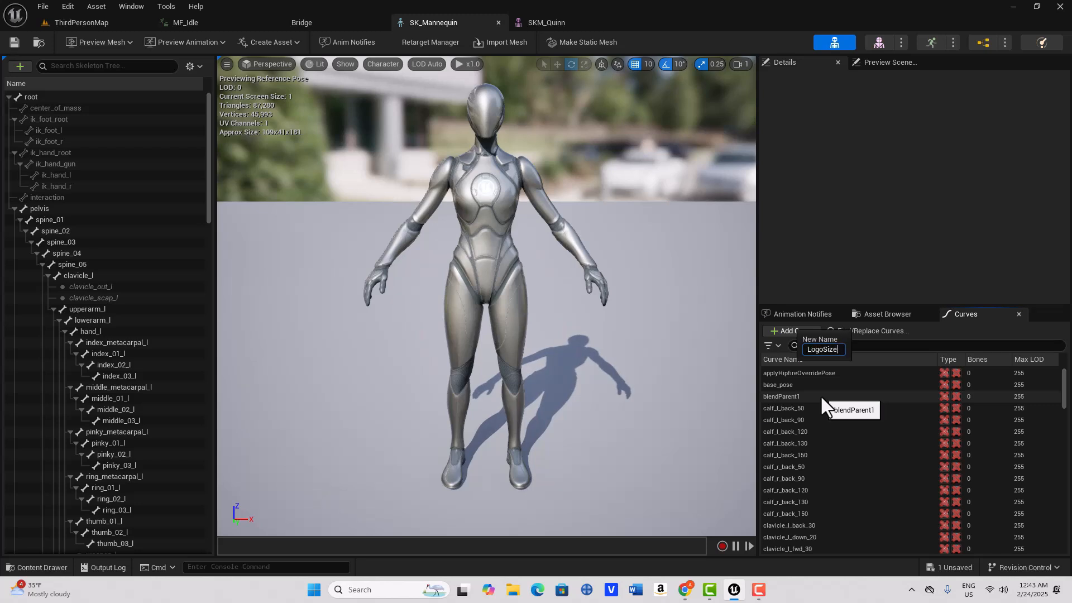
key("Return")
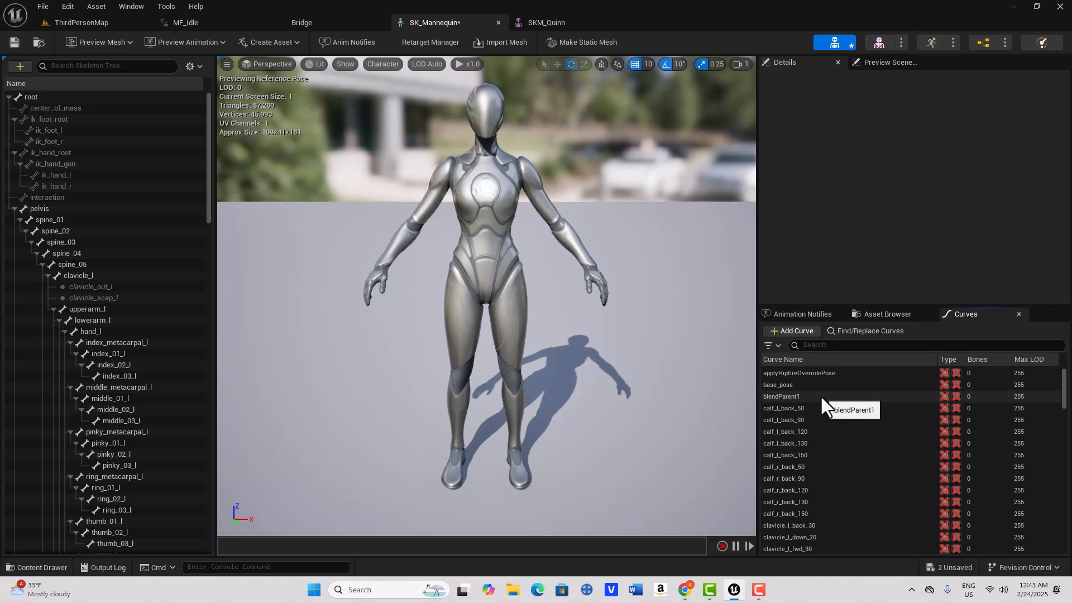
mouse_move(897, 454)
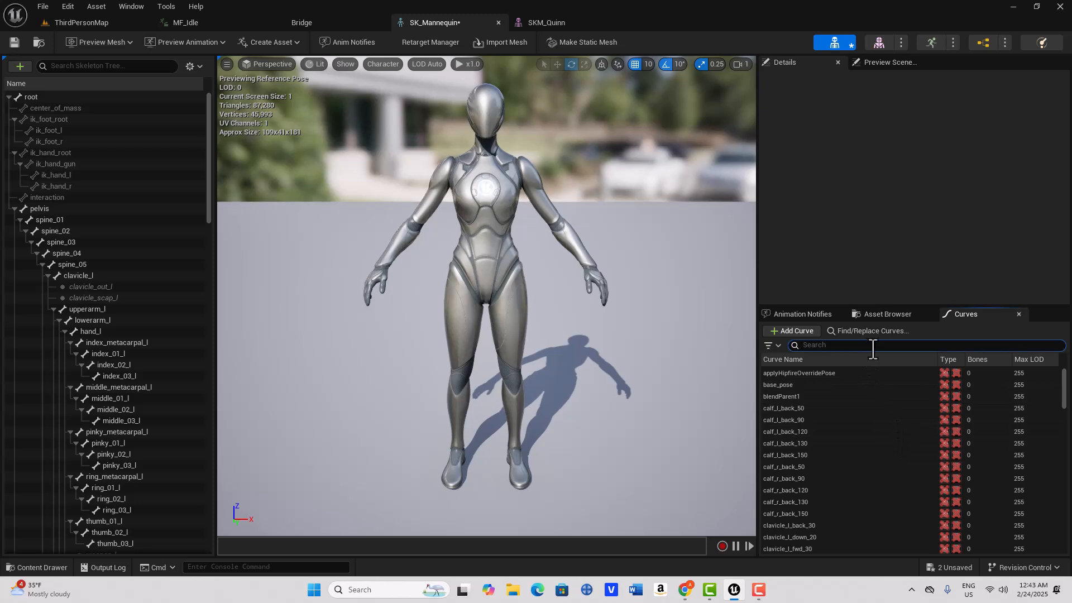
type("logo")
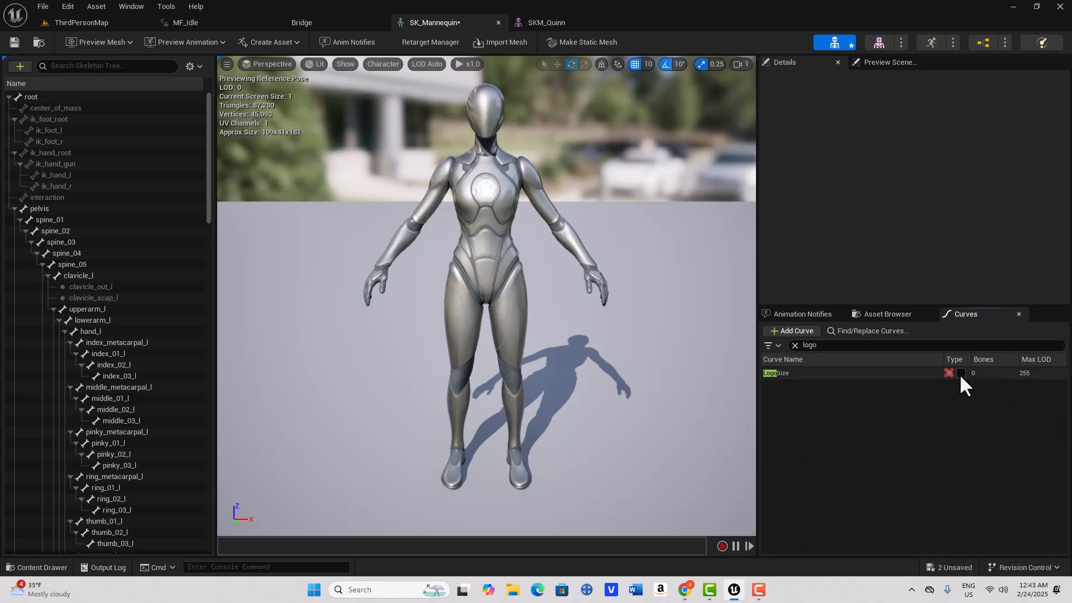
left_click(960, 372)
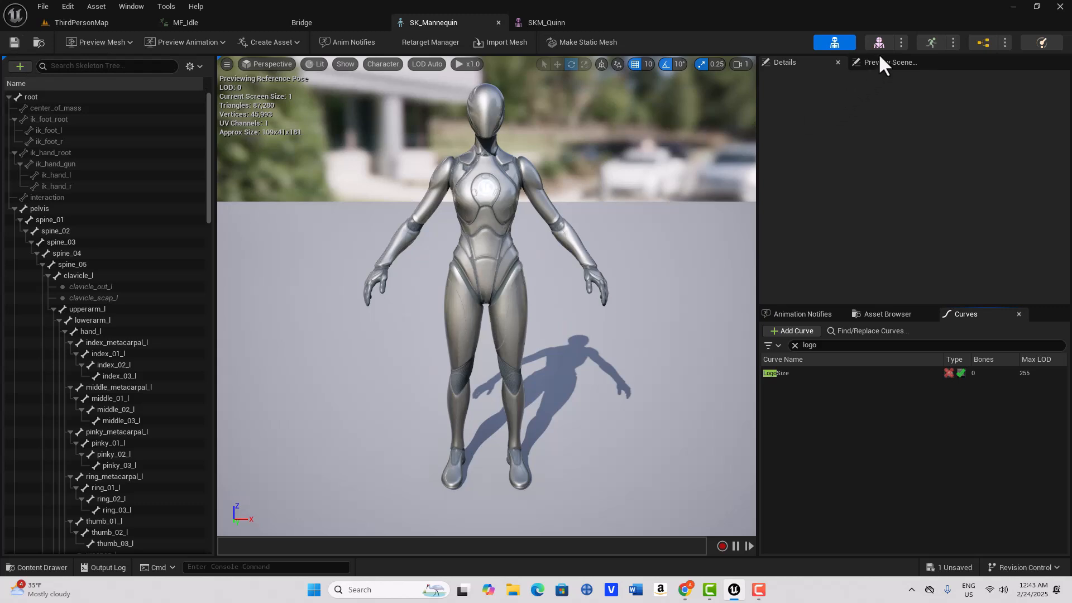
left_click(184, 22)
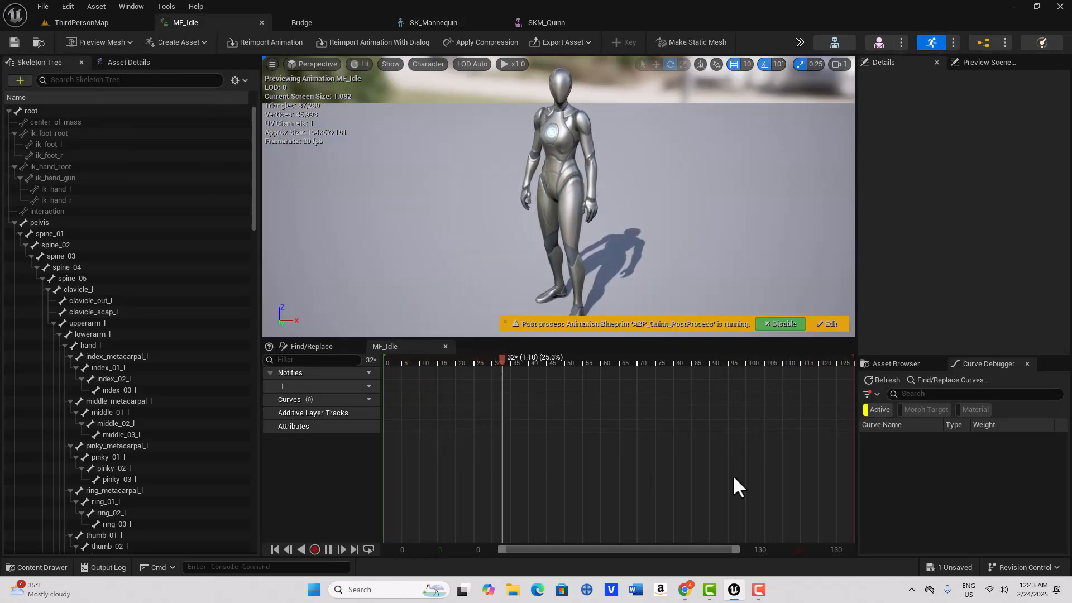
Step: Add the LogoSize curve track to MF_Idle and open the track's options
left_click(721, 362)
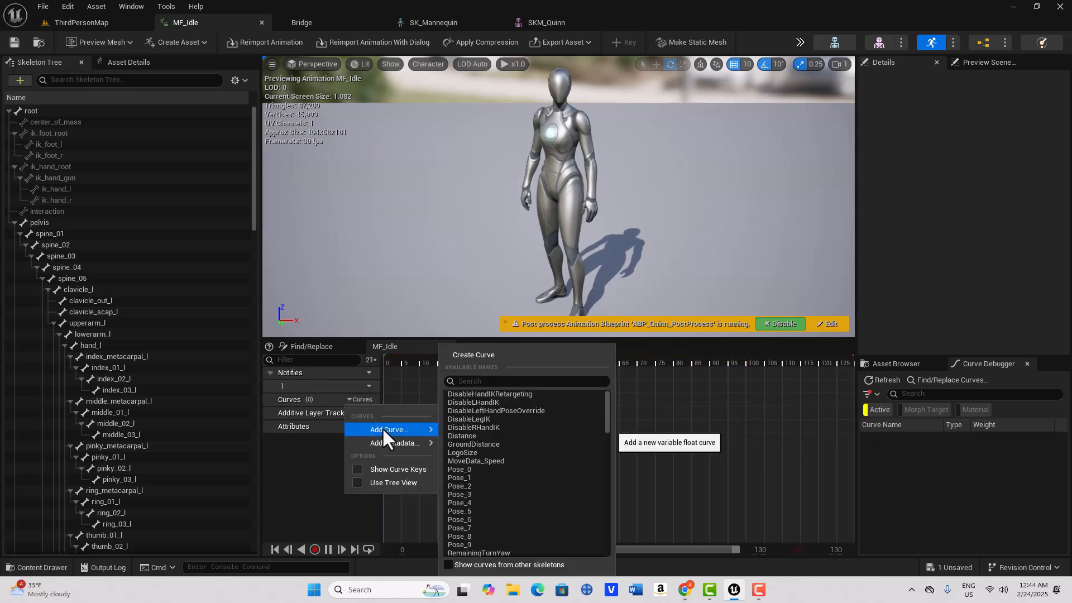
left_click(462, 451)
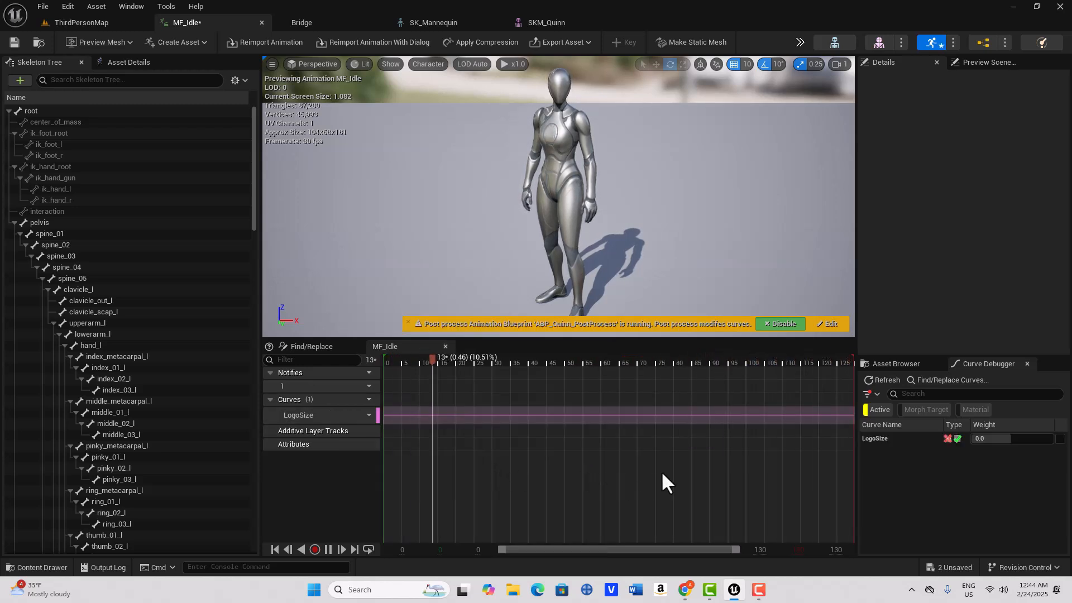
left_click(646, 362)
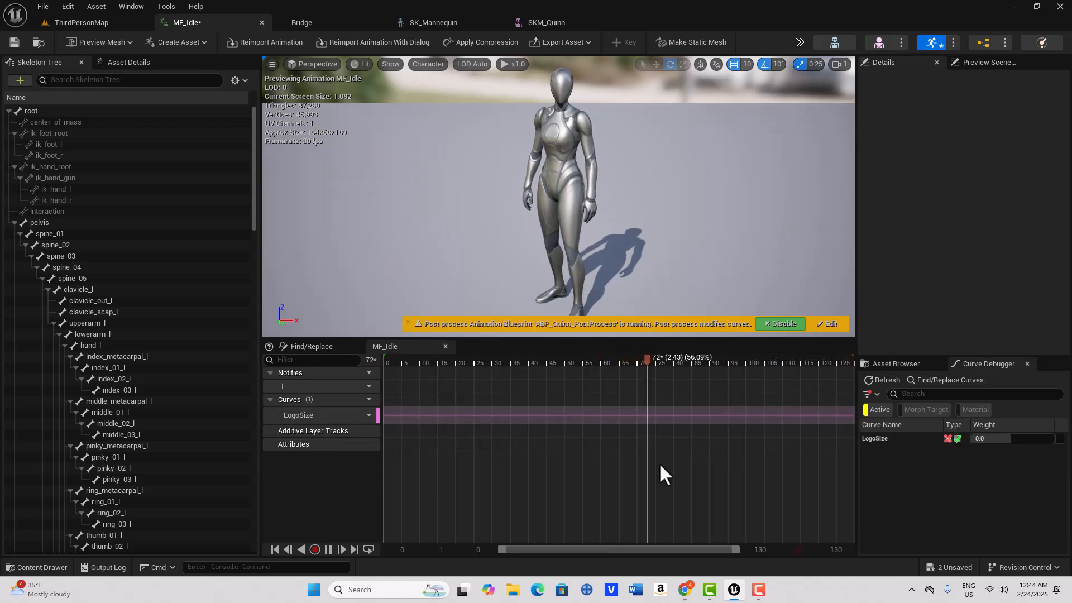
left_click(355, 549)
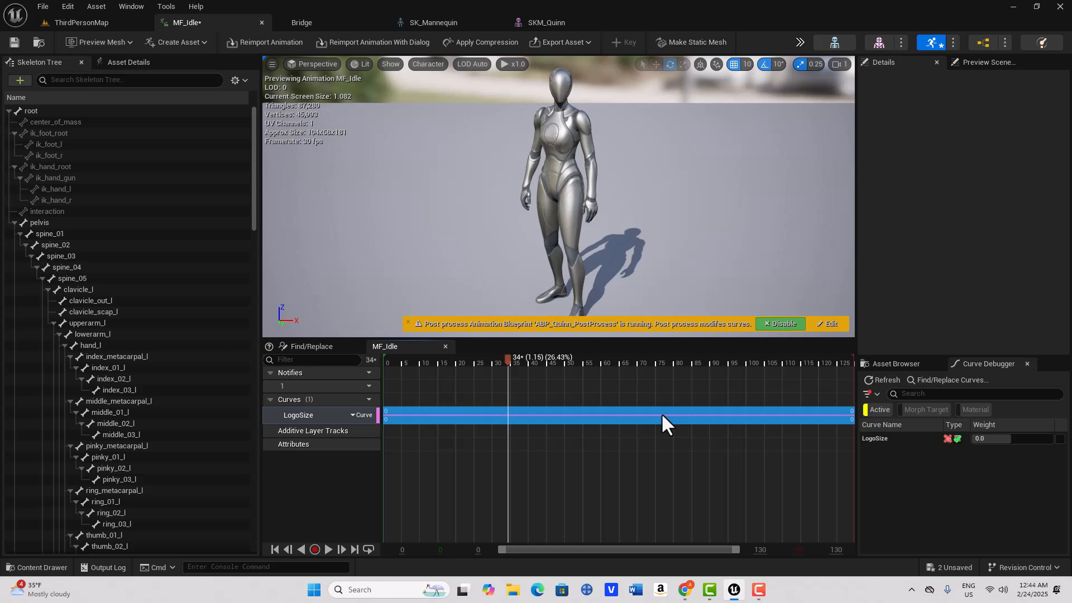
right_click(666, 416)
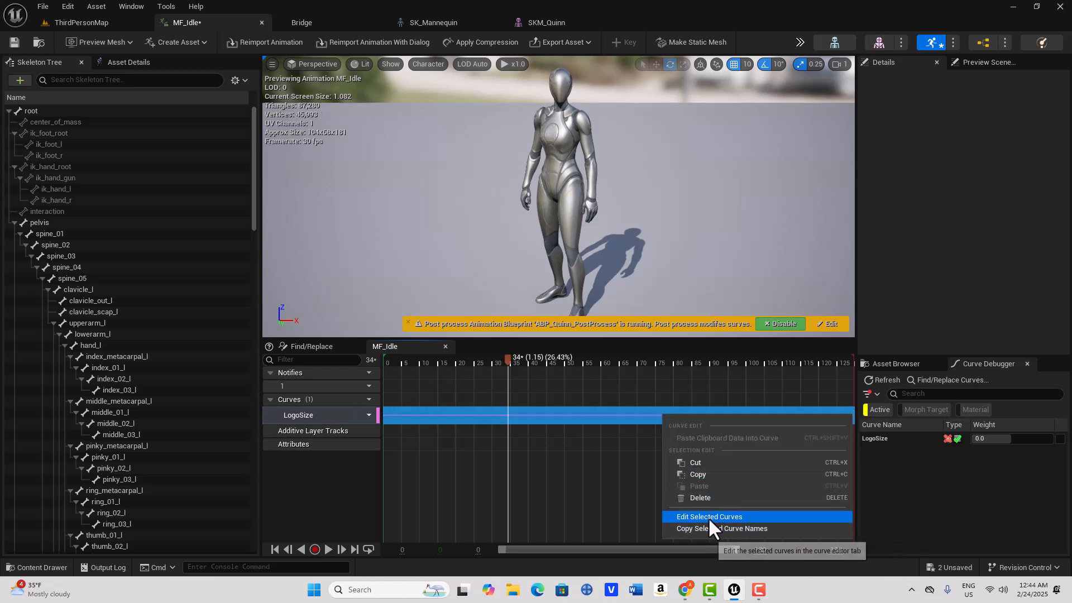
Step: Open LogoSize in the Curve Editor and add a key near 1.03 s at value 0
left_click(709, 515)
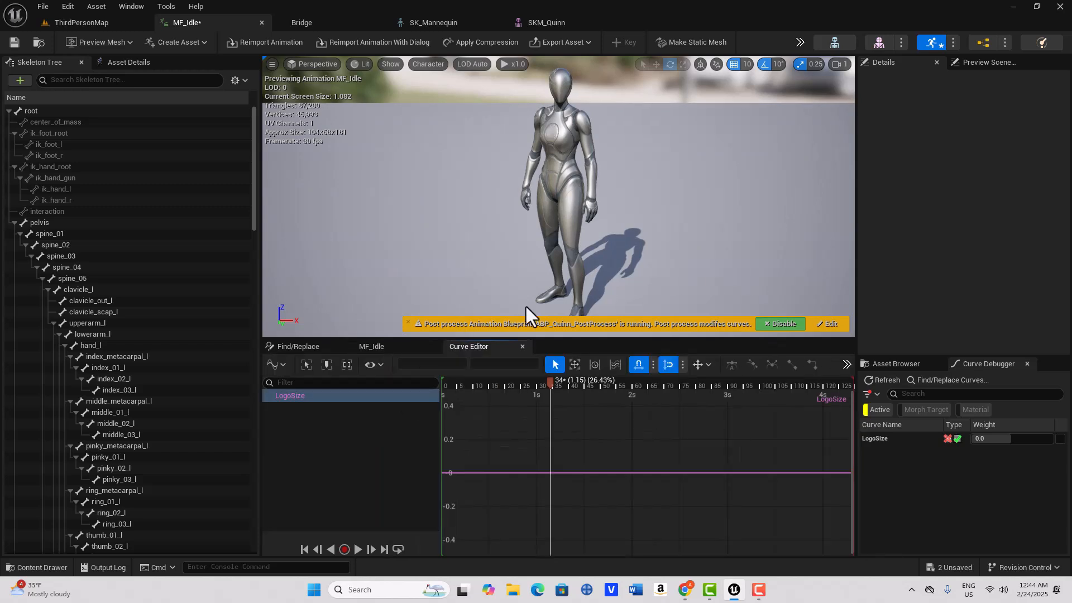
mouse_move(417, 376)
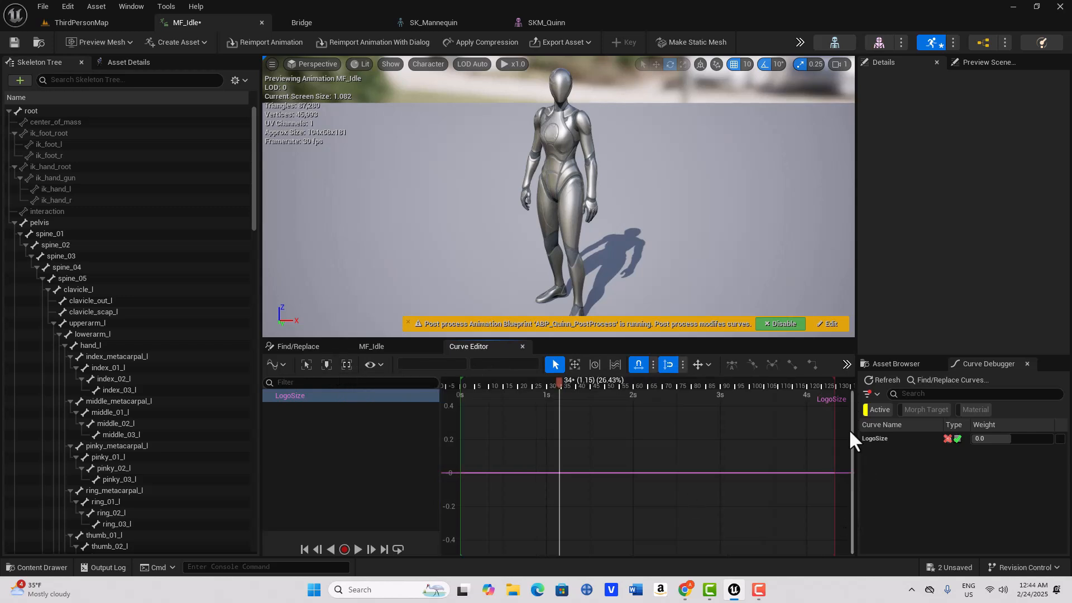
mouse_move(629, 469)
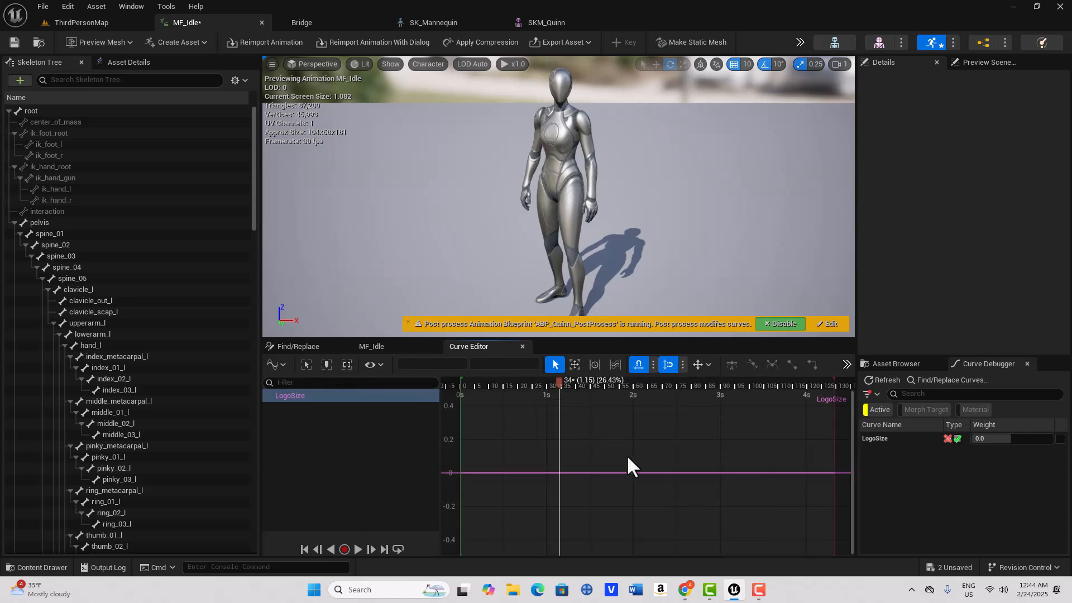
mouse_move(649, 536)
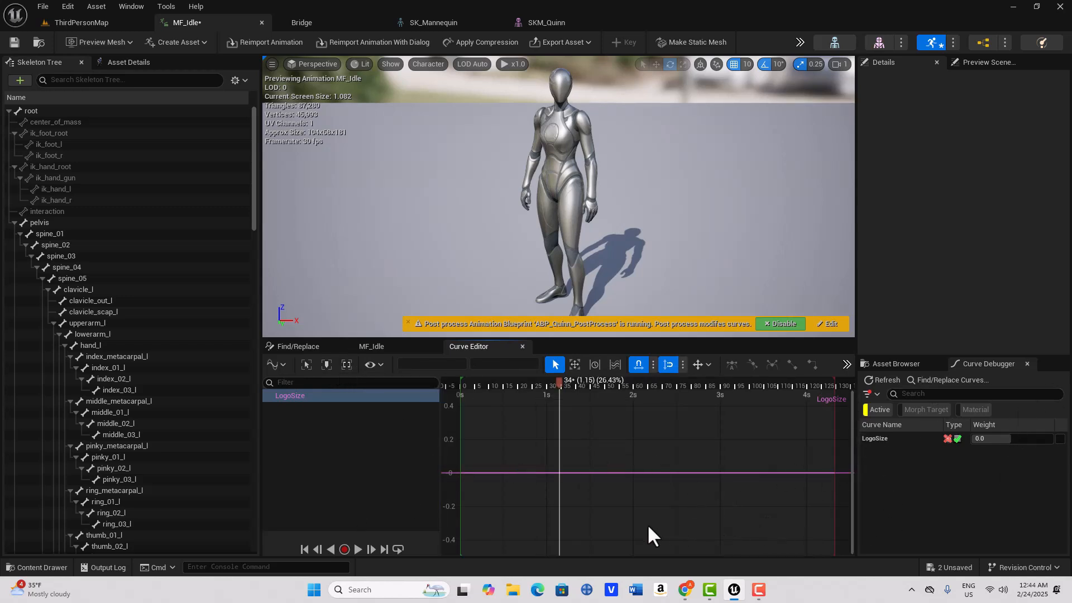
mouse_move(463, 476)
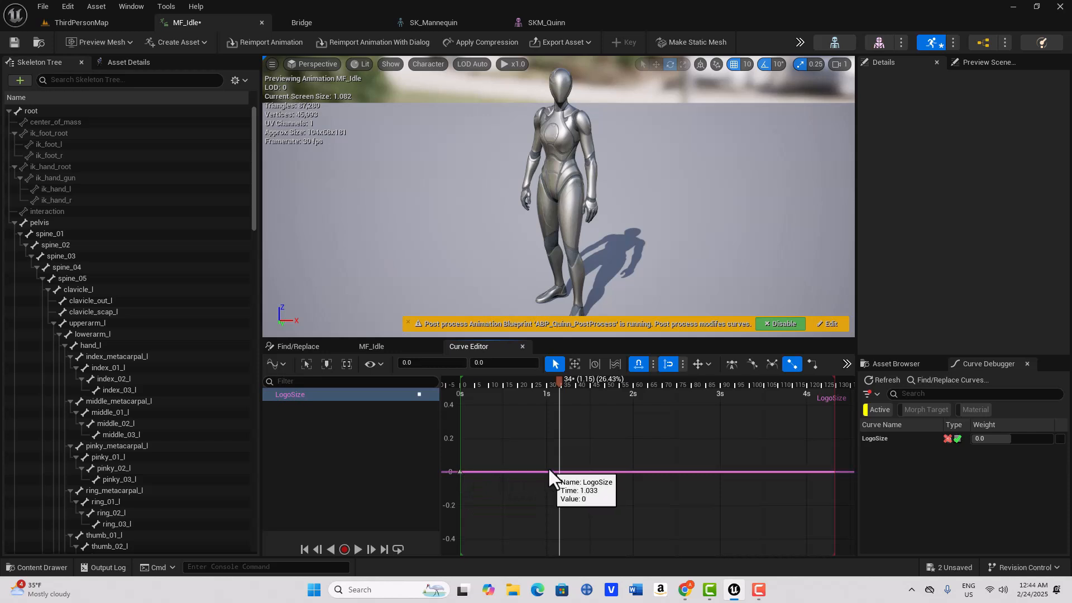
left_click(549, 472)
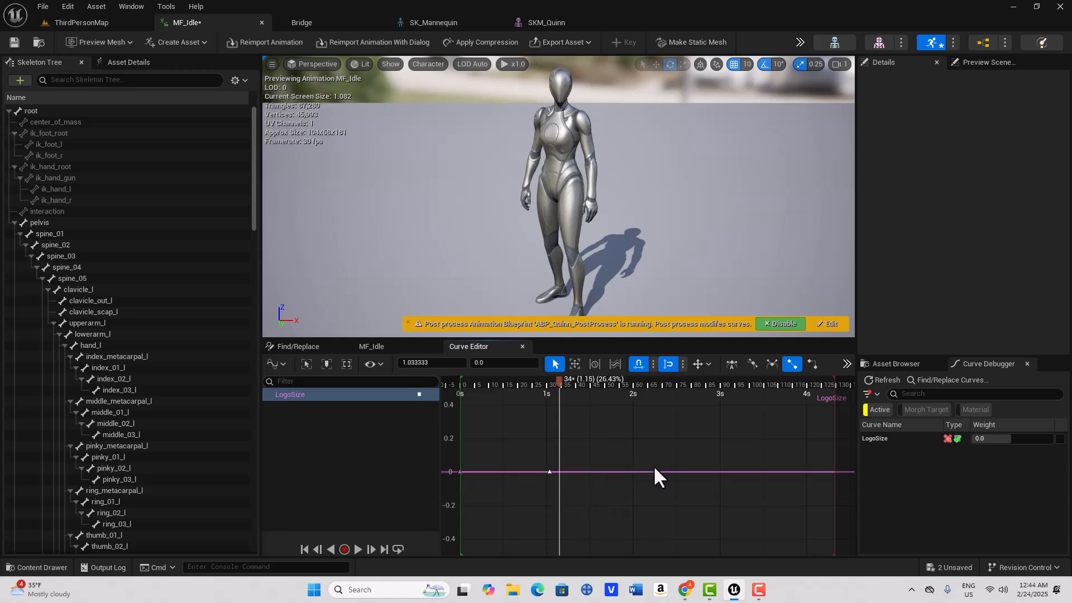
mouse_move(706, 474)
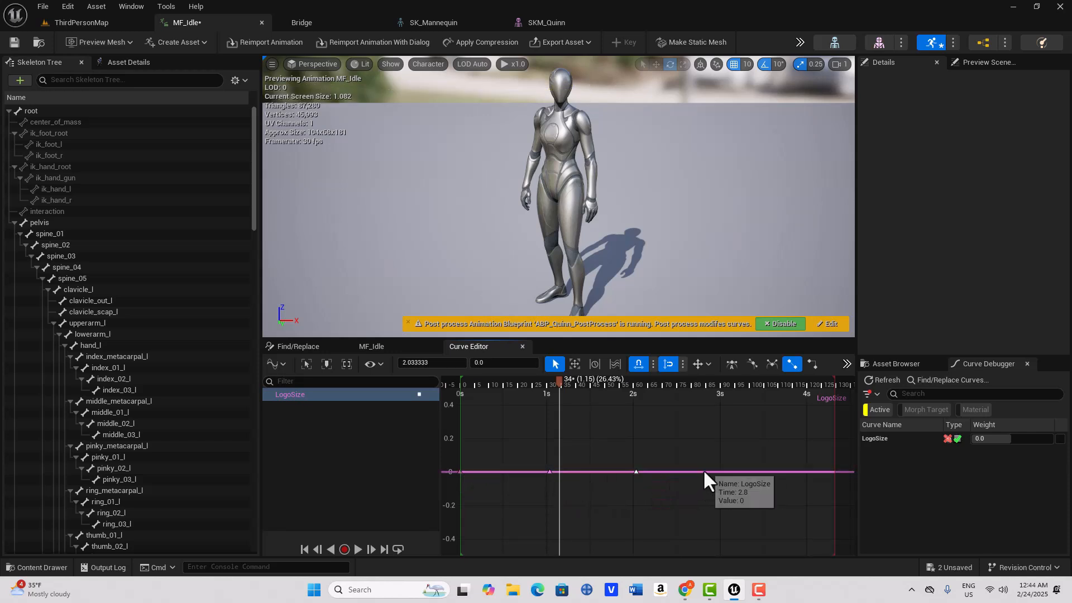
mouse_move(782, 482)
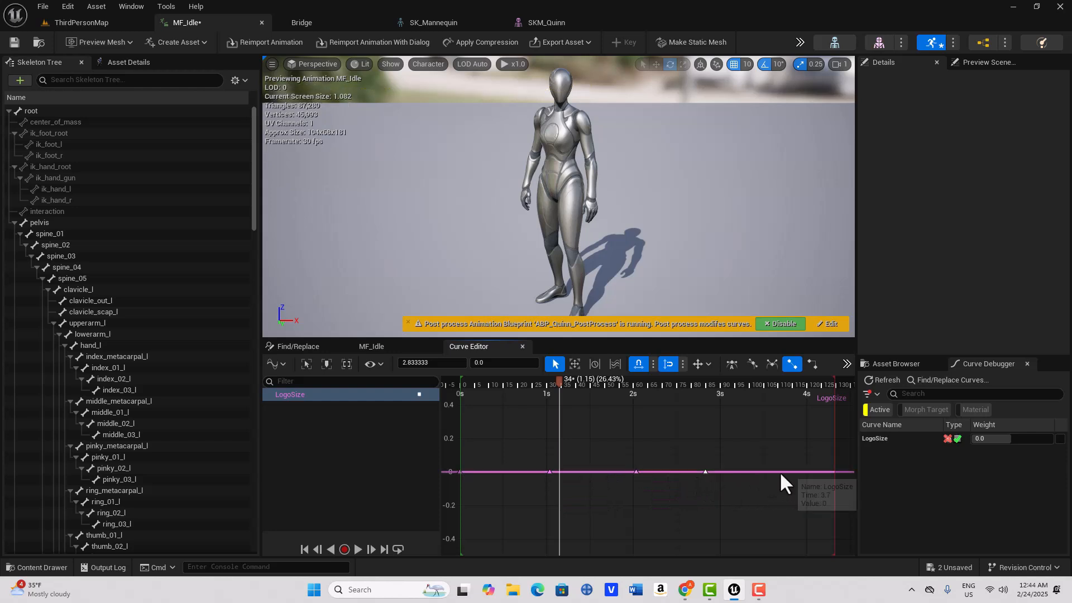
mouse_move(782, 473)
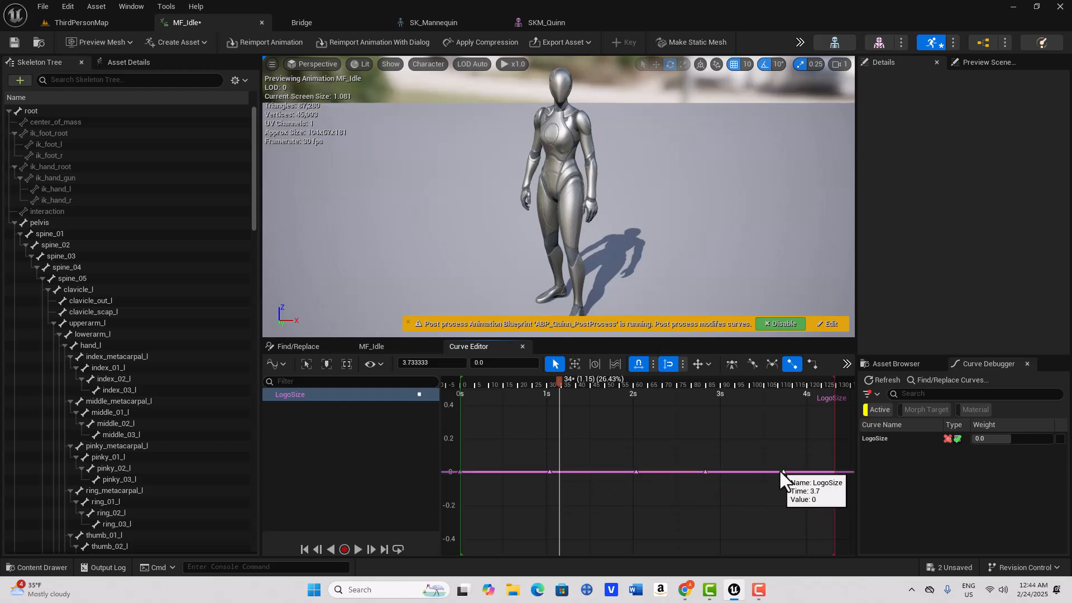
mouse_move(839, 481)
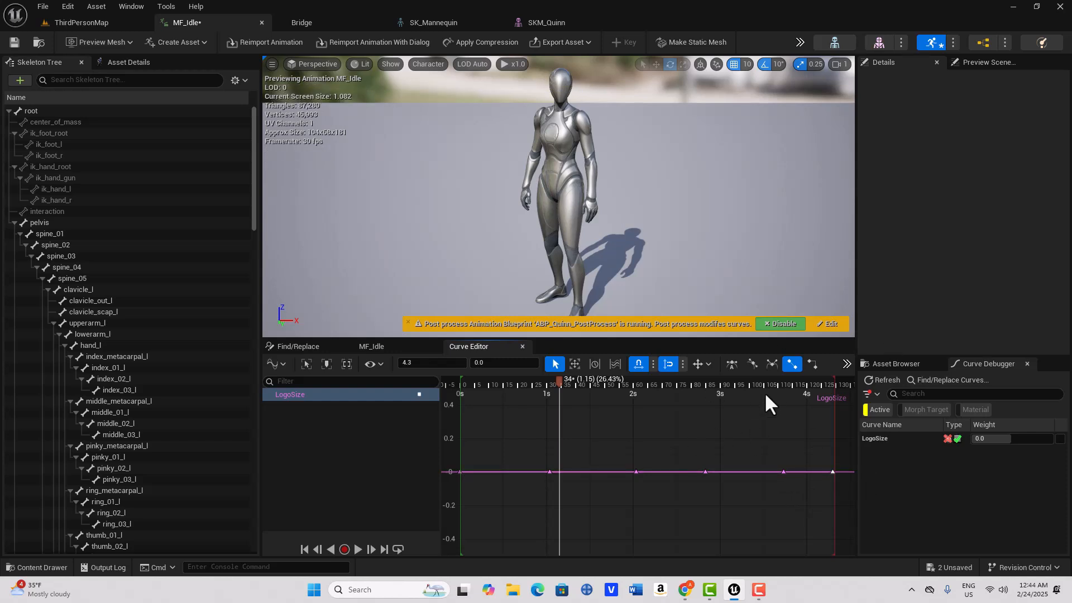
mouse_move(407, 461)
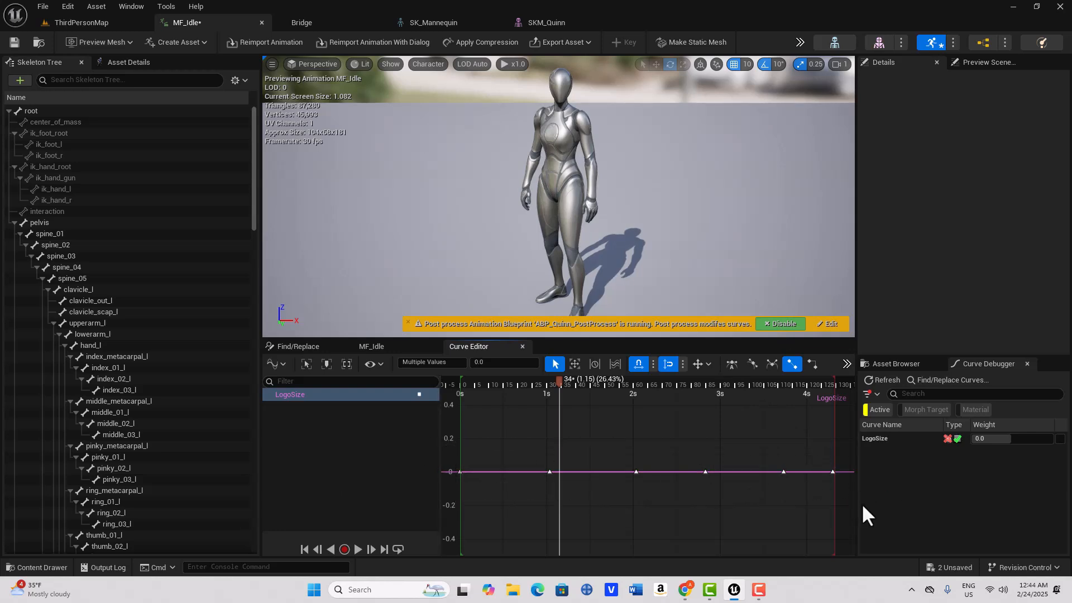
mouse_move(789, 497)
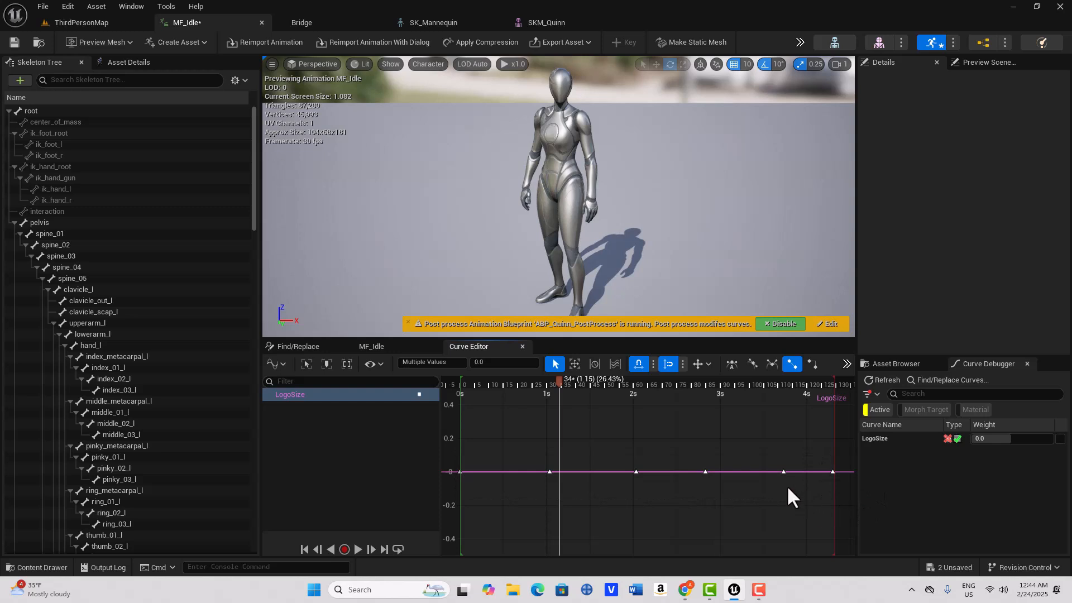
Step: Switch the selected LogoSize keys to User tangent interpolation
right_click(784, 472)
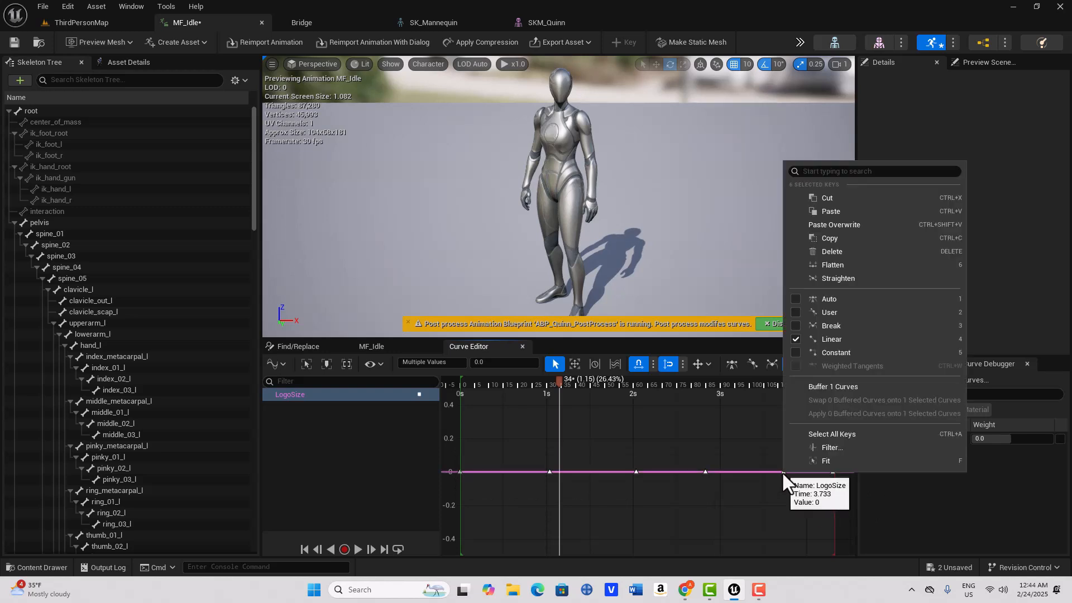
left_click(828, 311)
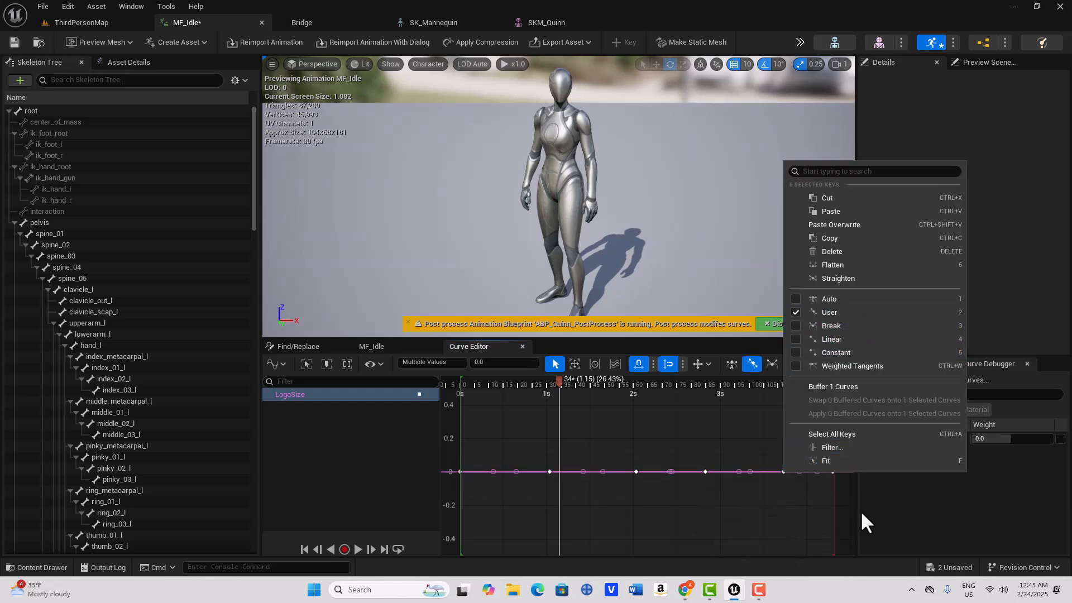
mouse_move(677, 539)
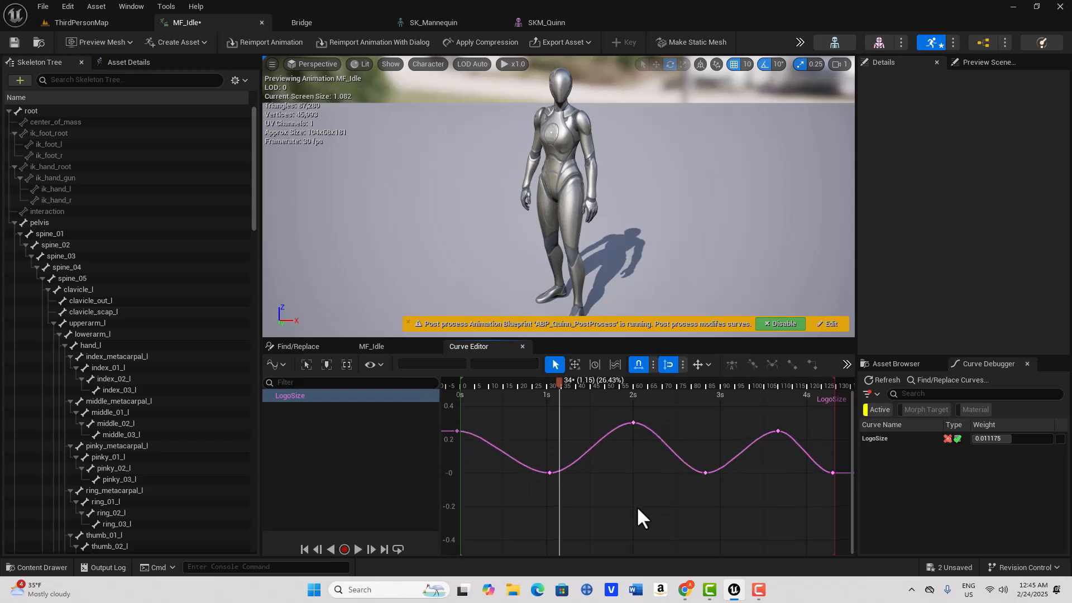
mouse_move(974, 434)
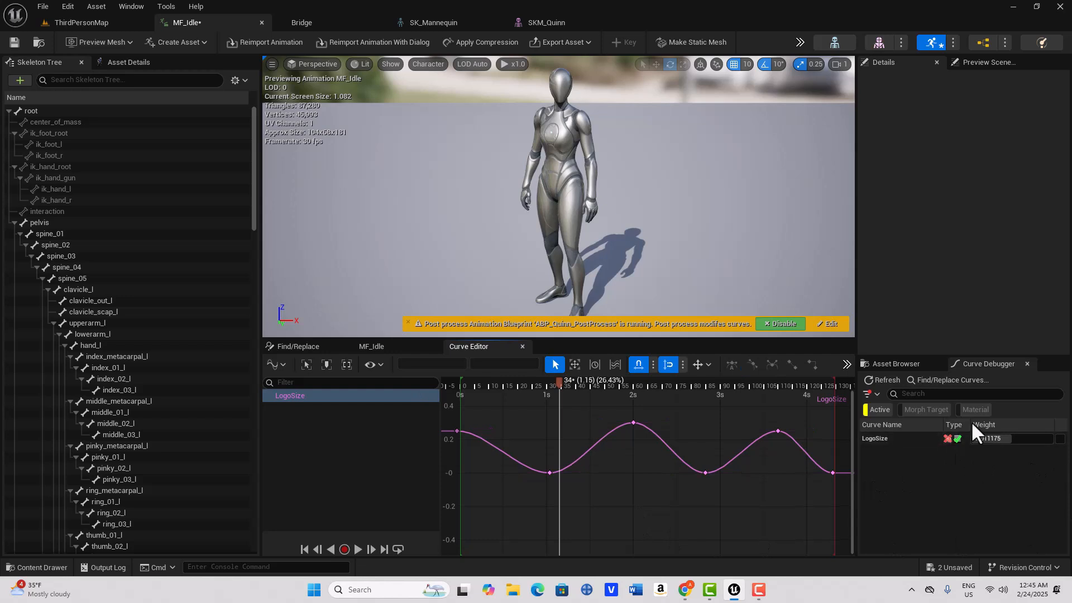
mouse_move(1039, 457)
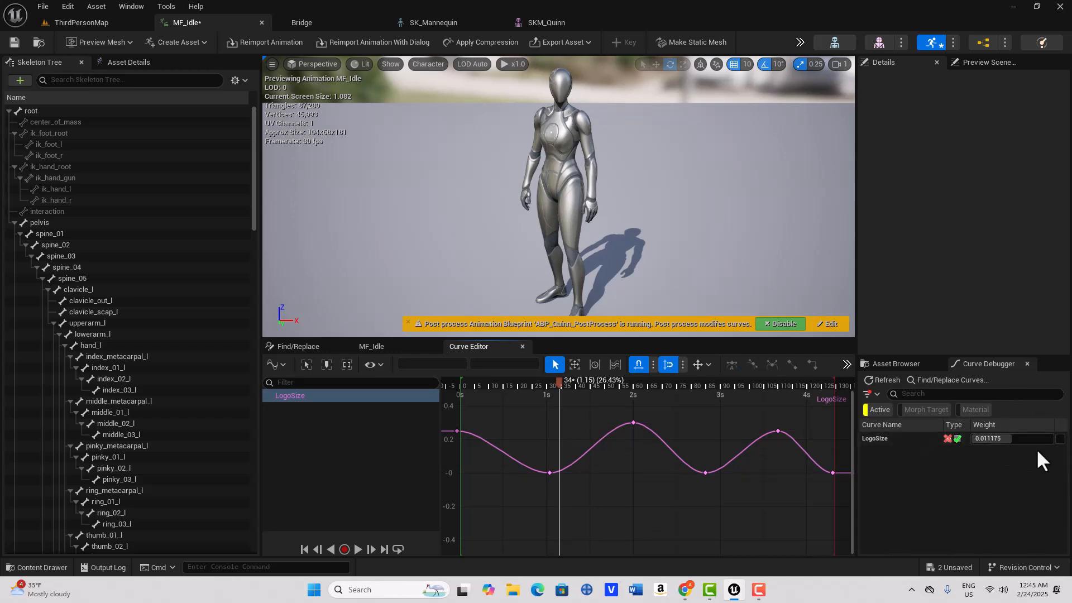
mouse_move(1058, 441)
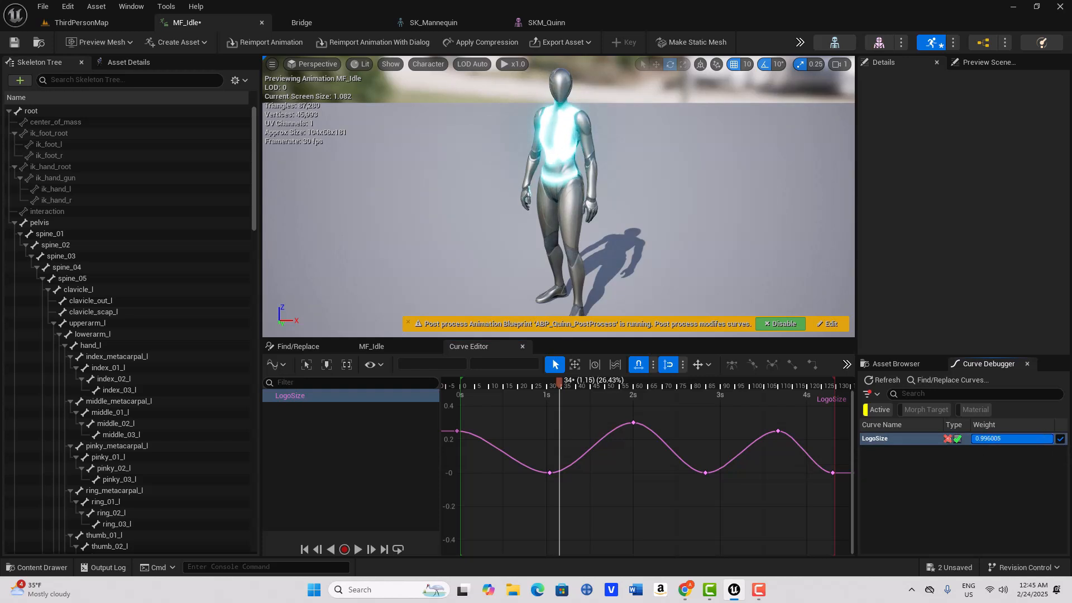
Step: Set LogoSize weight to 1.0, then play and pause the preview to watch the logo pulse
type("1.0")
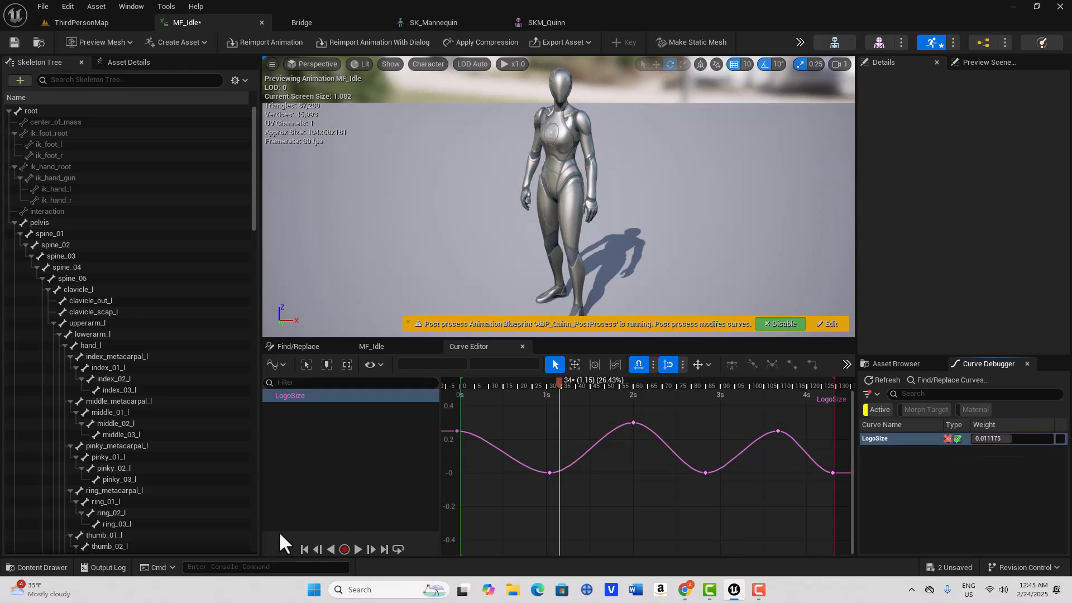
left_click(372, 548)
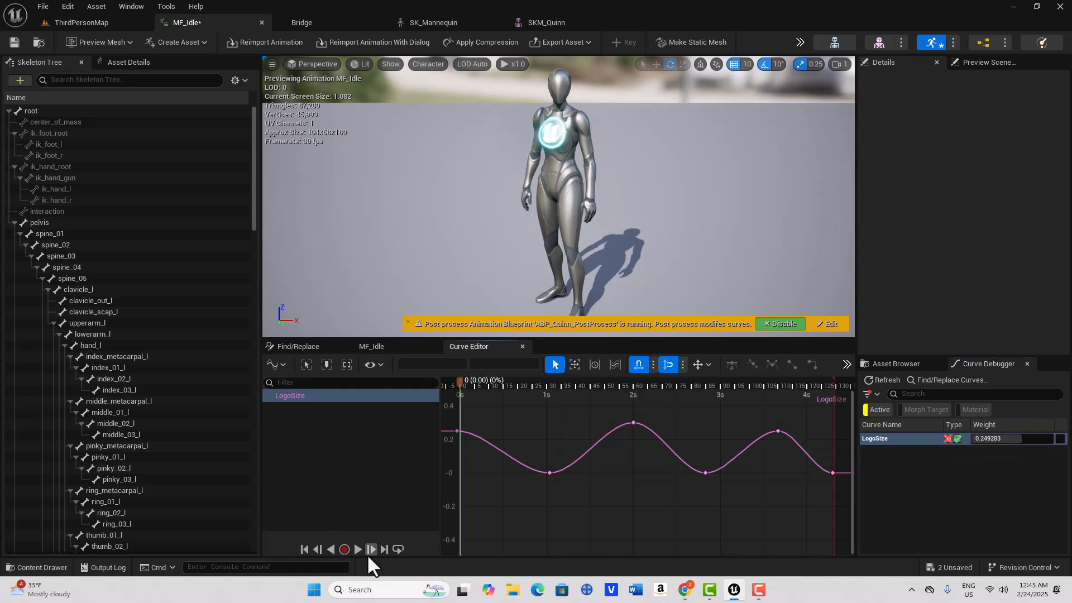
left_click(359, 549)
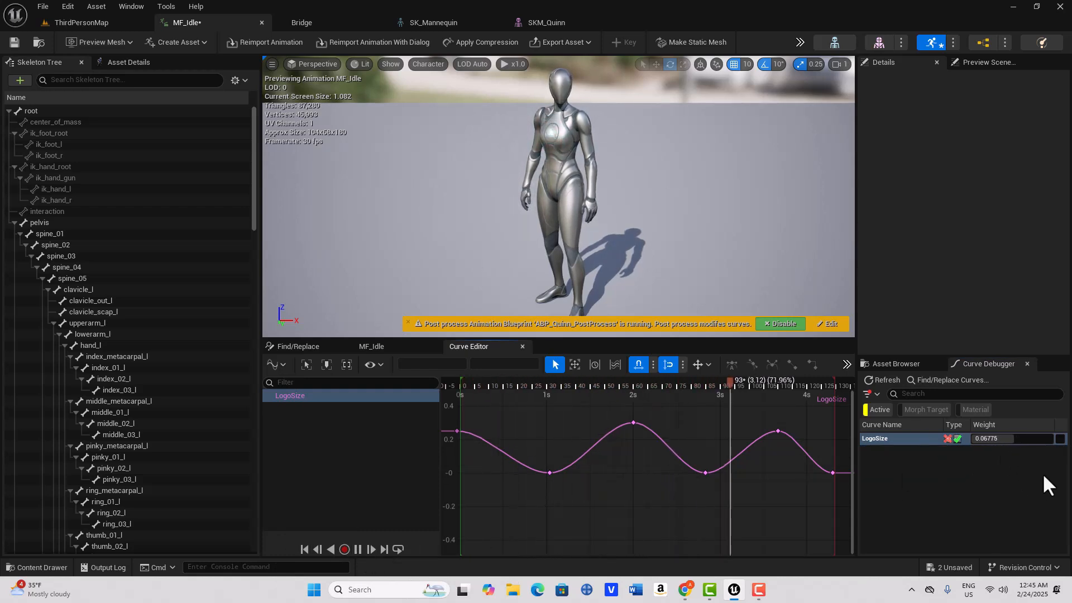
left_click(356, 549)
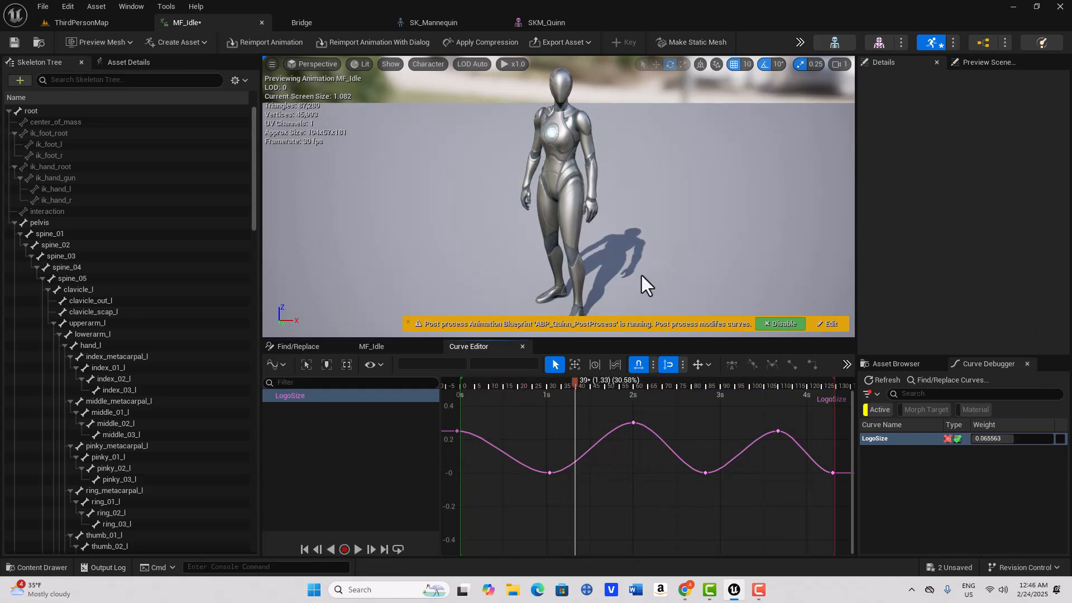
mouse_move(332, 181)
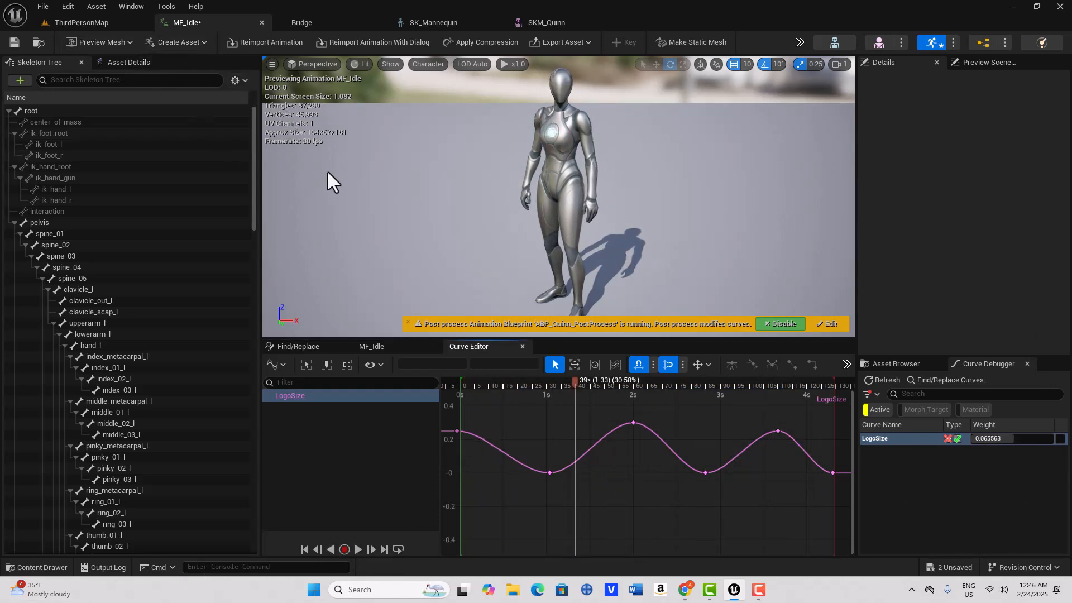
left_click(177, 42)
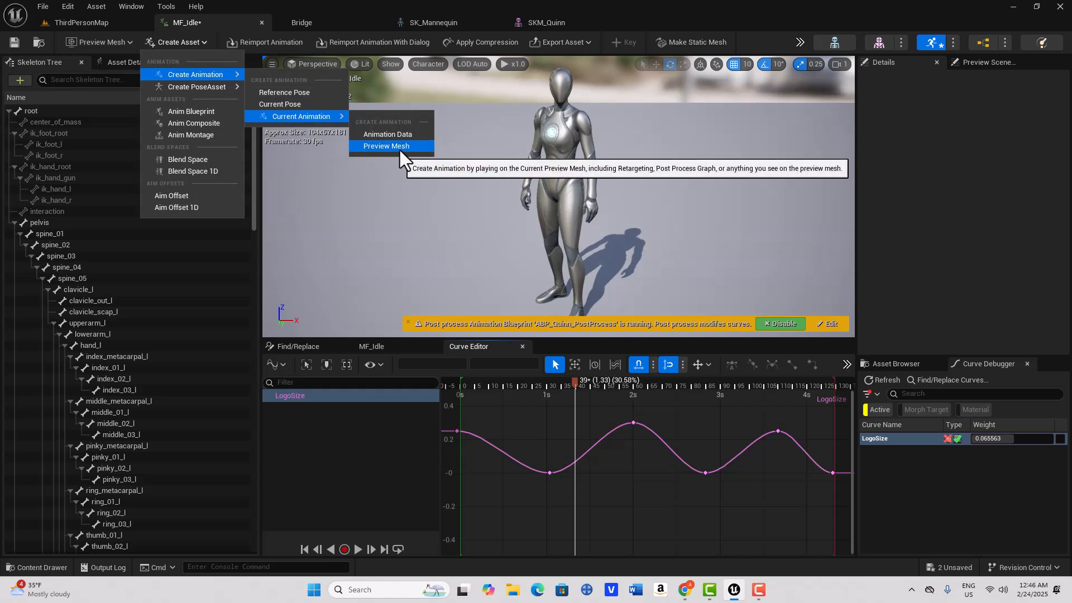
mouse_move(402, 162)
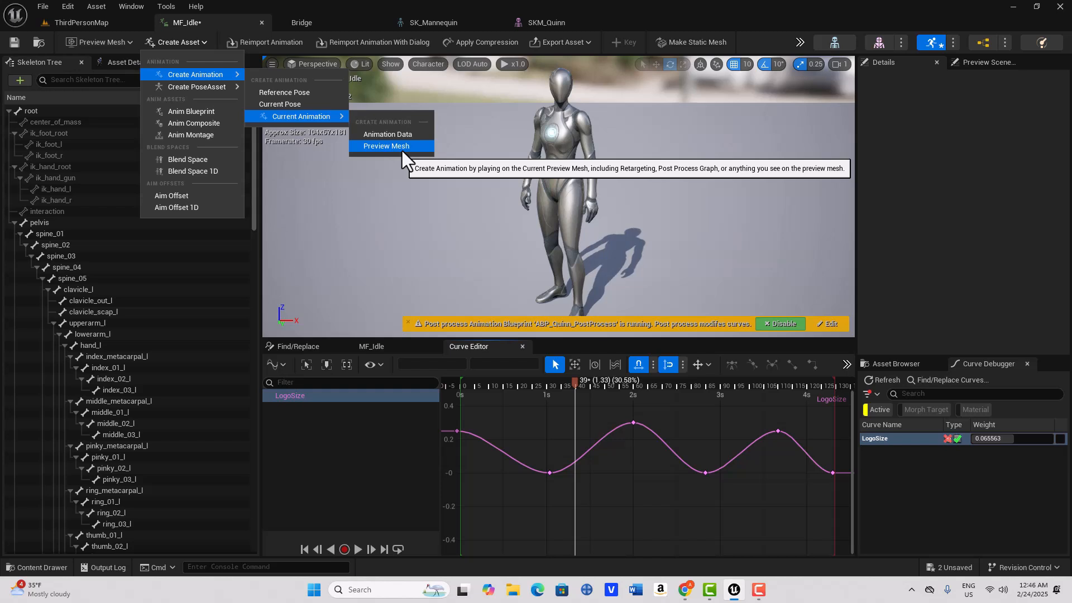
mouse_move(402, 152)
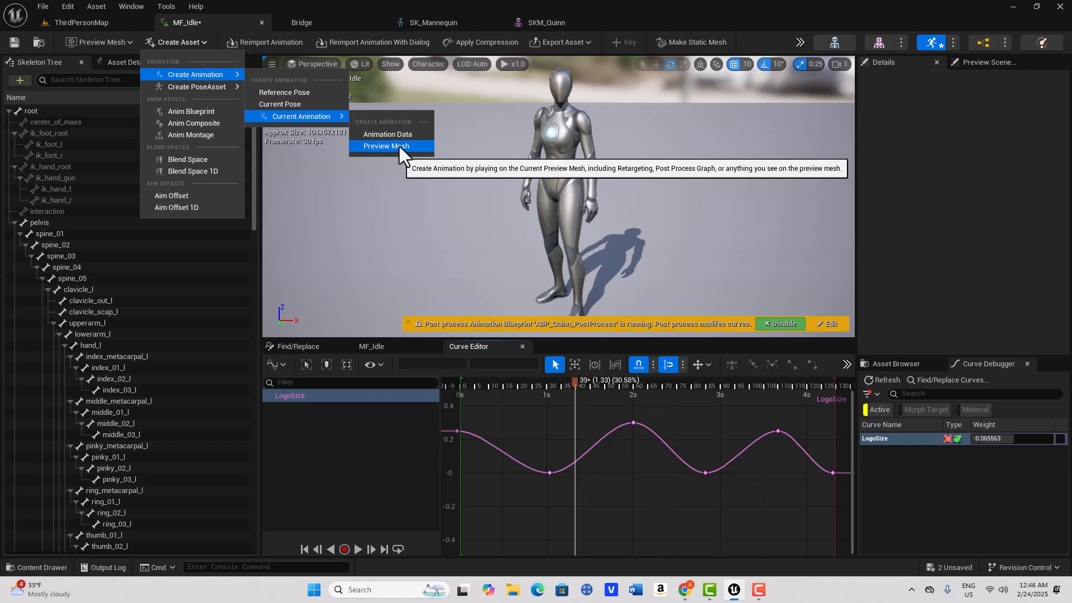